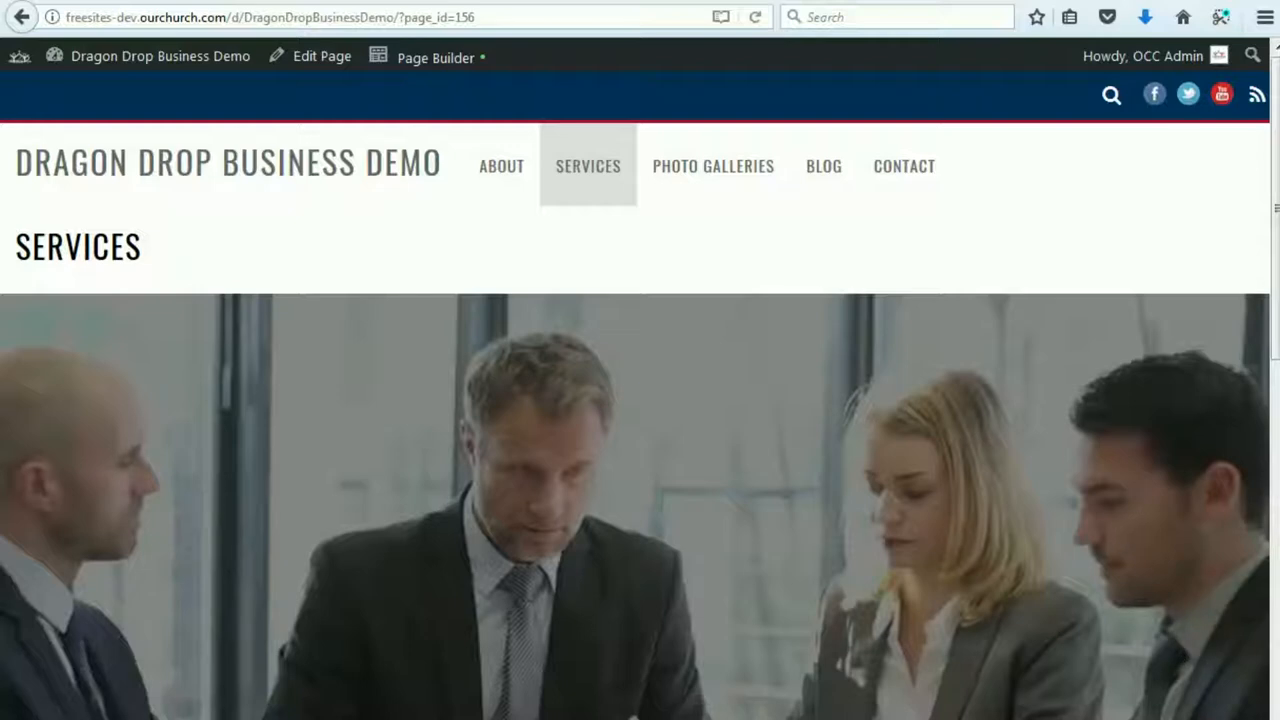
- Launch Beaver Builder on the Services page and dismiss the Add Content panel
scroll(down, 3)
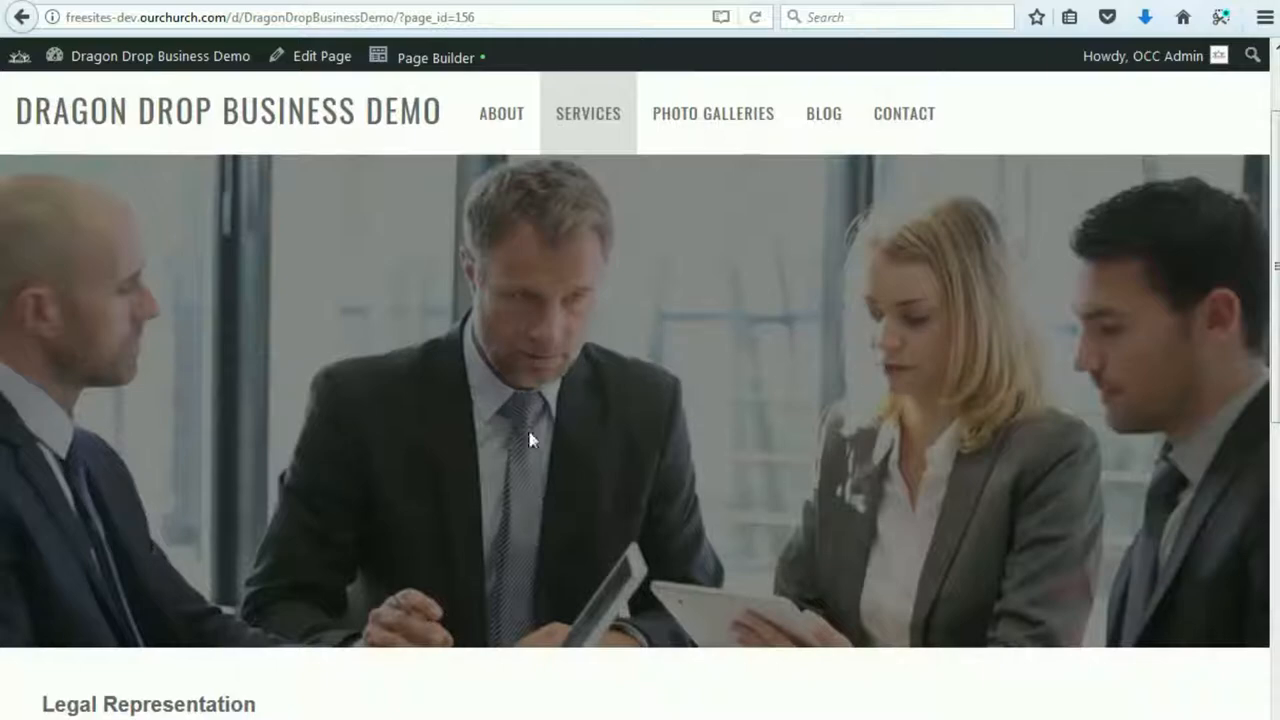
scroll(down, 3)
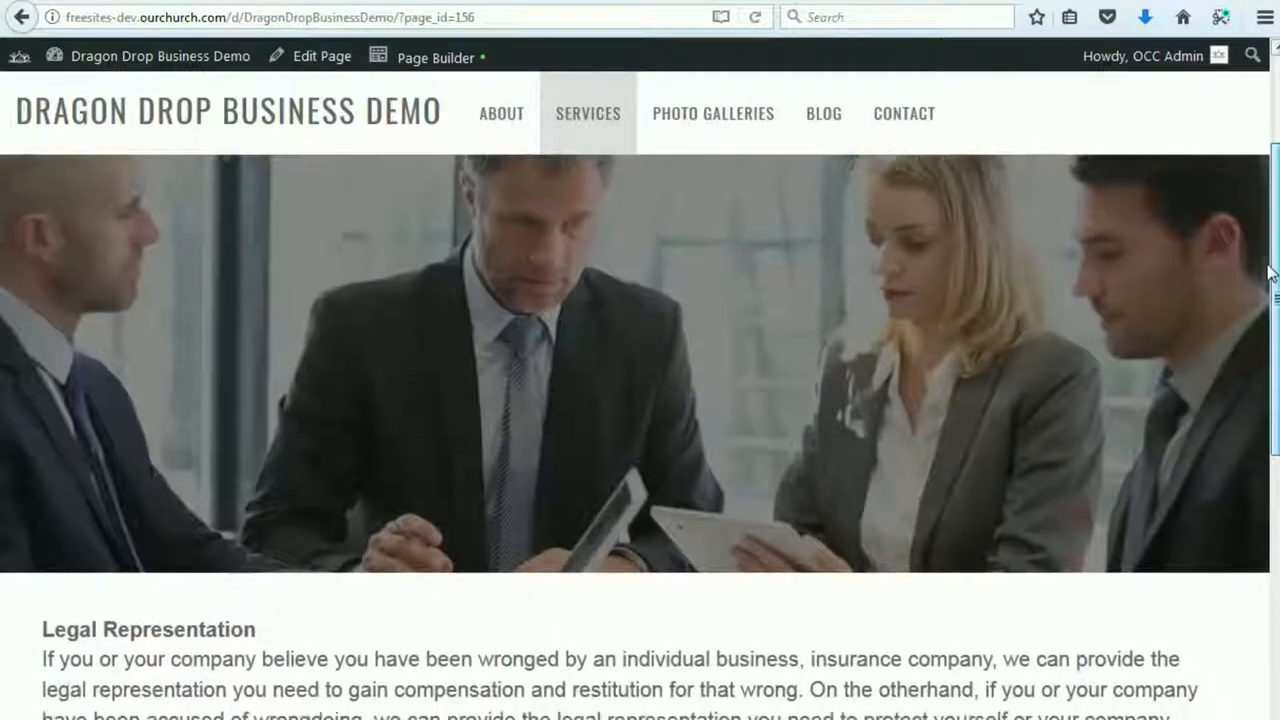
scroll(down, 3)
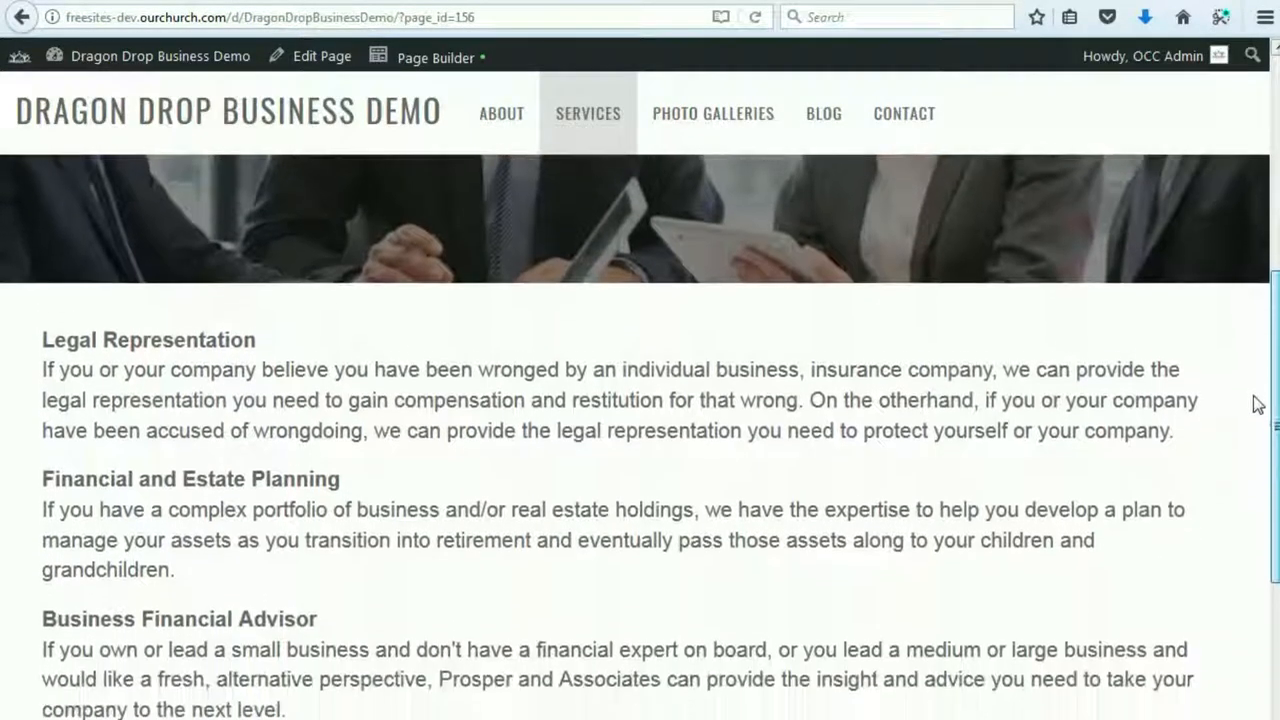
scroll(down, 3)
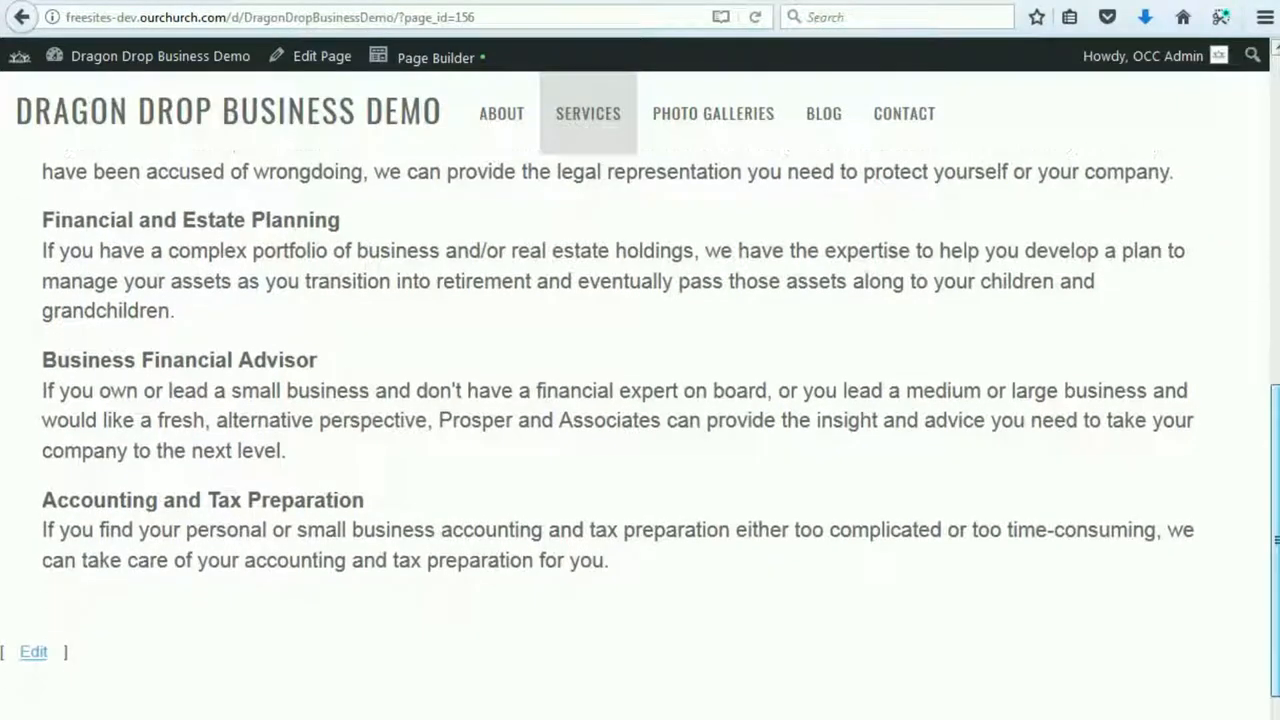
scroll(down, 3)
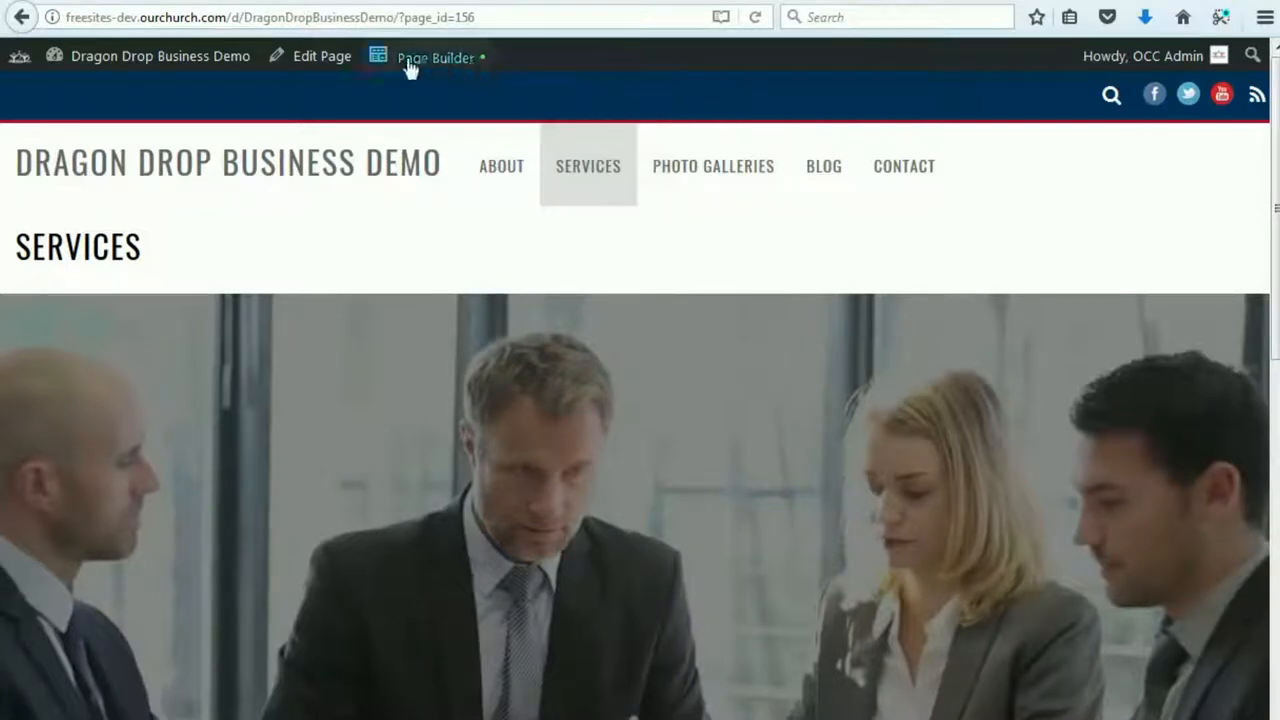
mouse_move(568, 67)
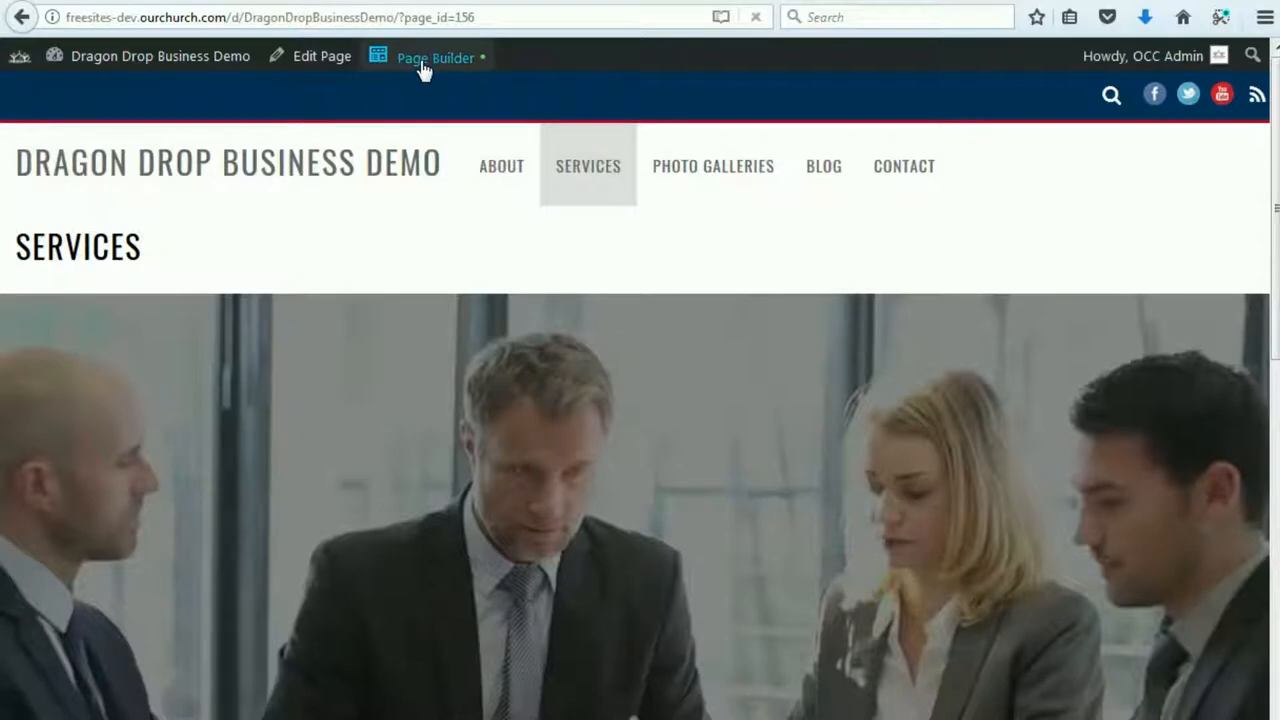
click(435, 57)
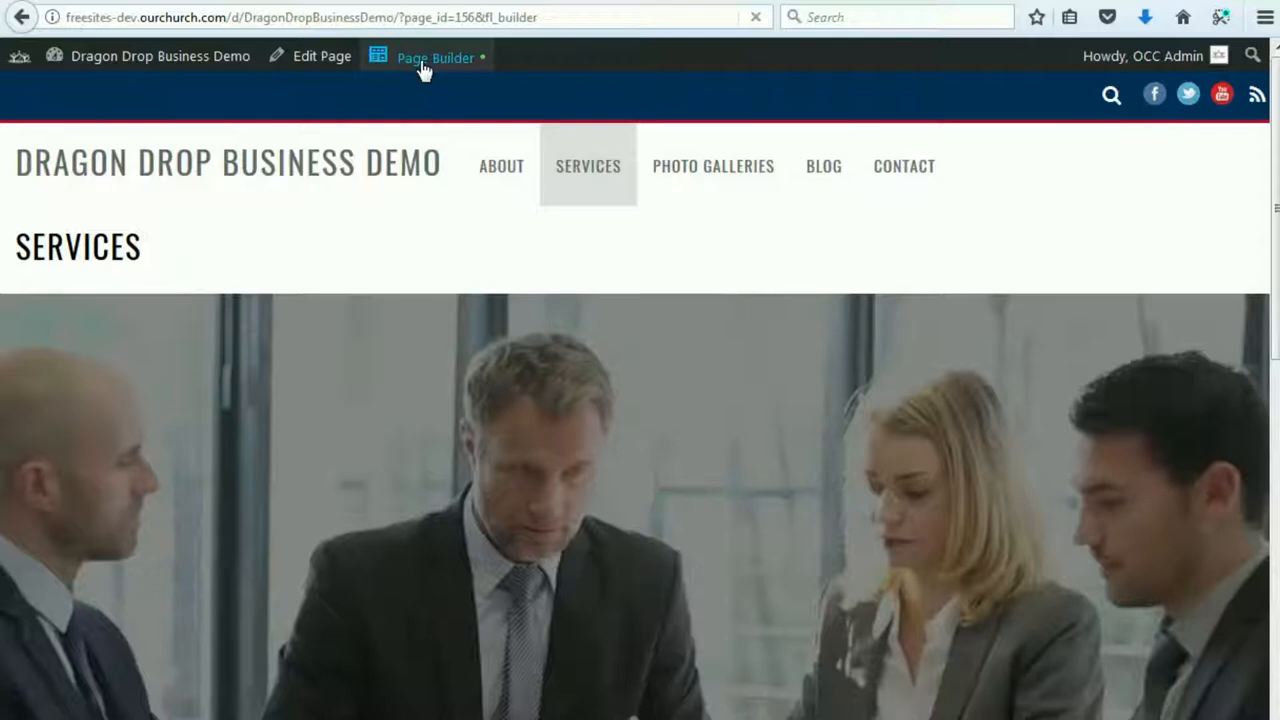
click(435, 57)
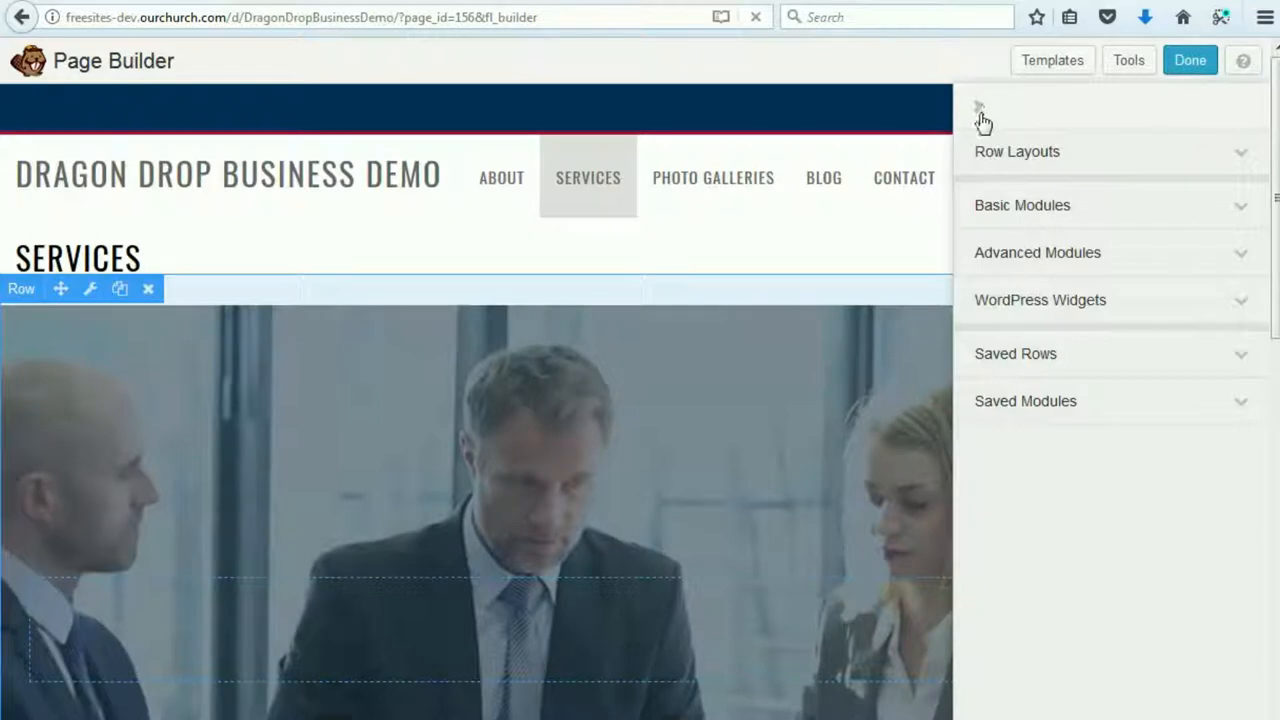
click(978, 107)
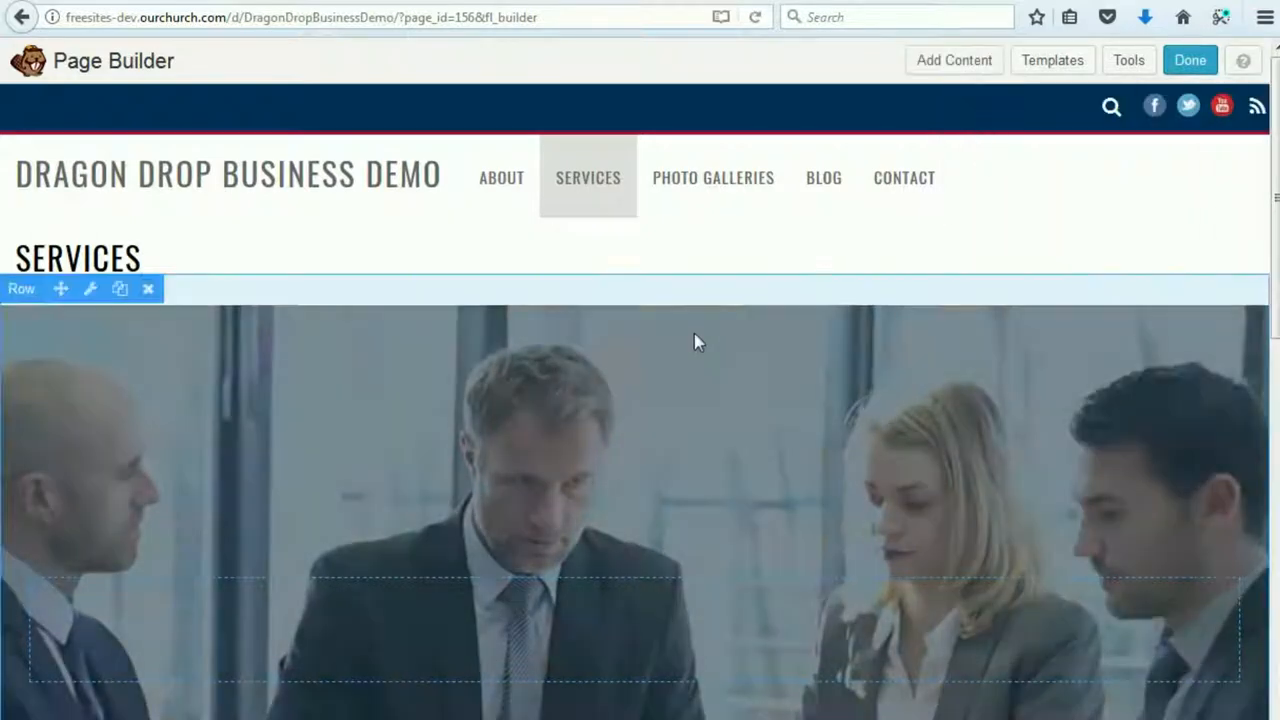
scroll(down, 3)
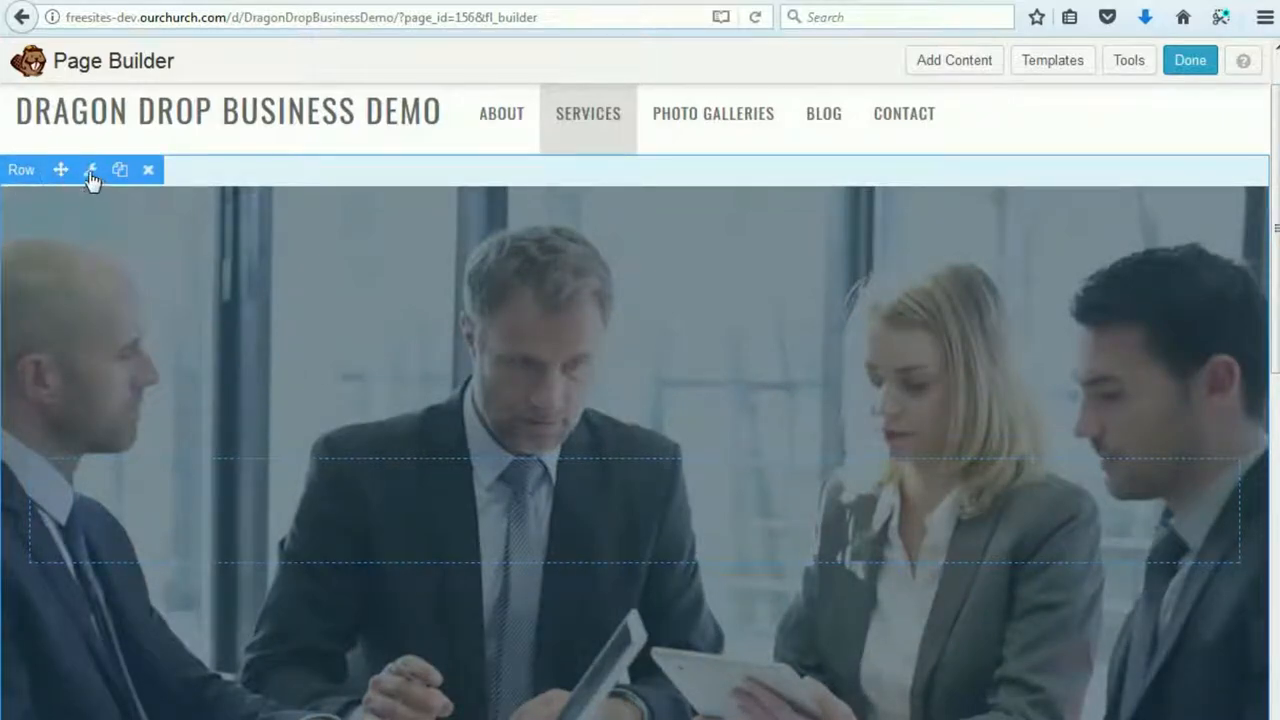
- Open the hero row settings, keep Photo as background type, and start replacing the photo
click(90, 169)
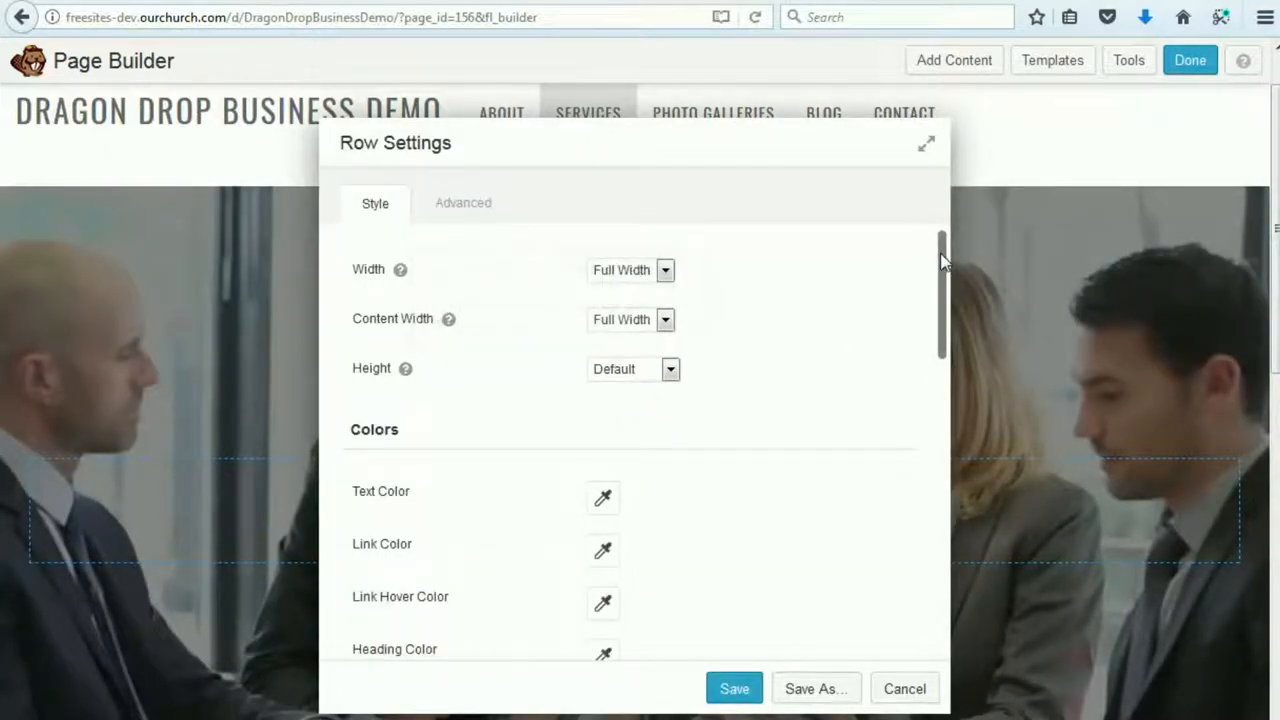
scroll(down, 3)
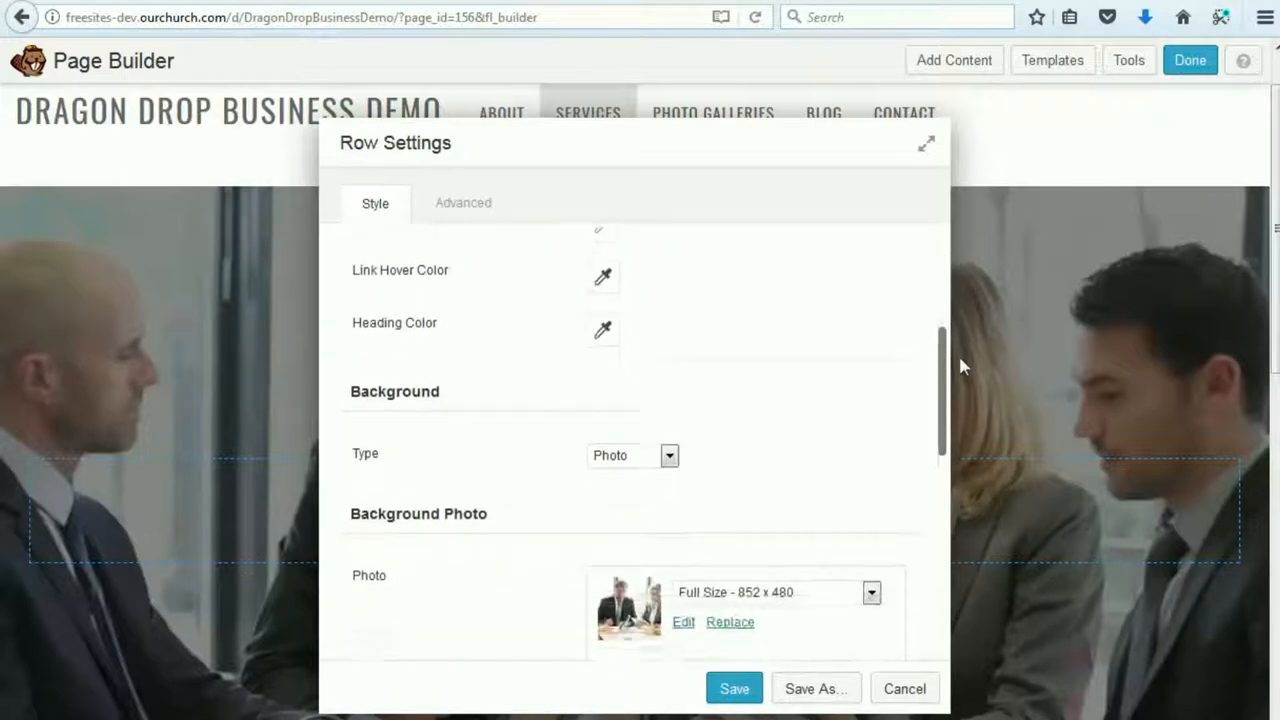
scroll(down, 3)
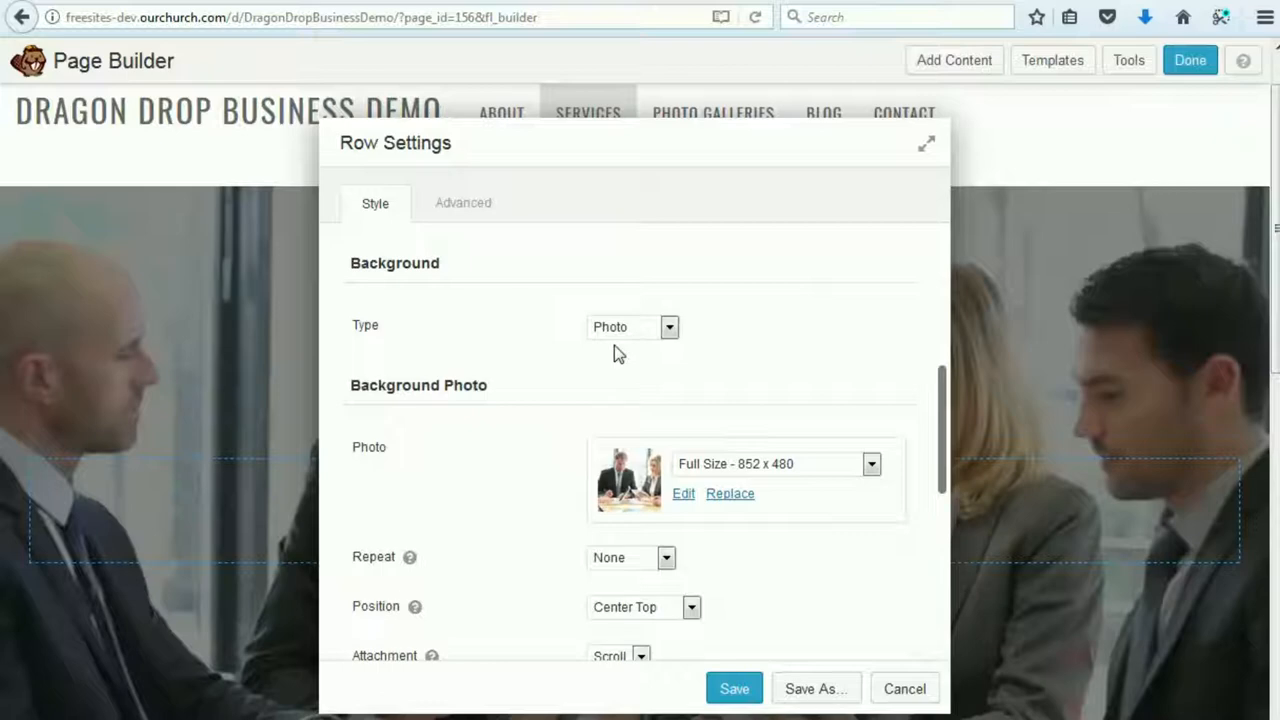
click(668, 327)
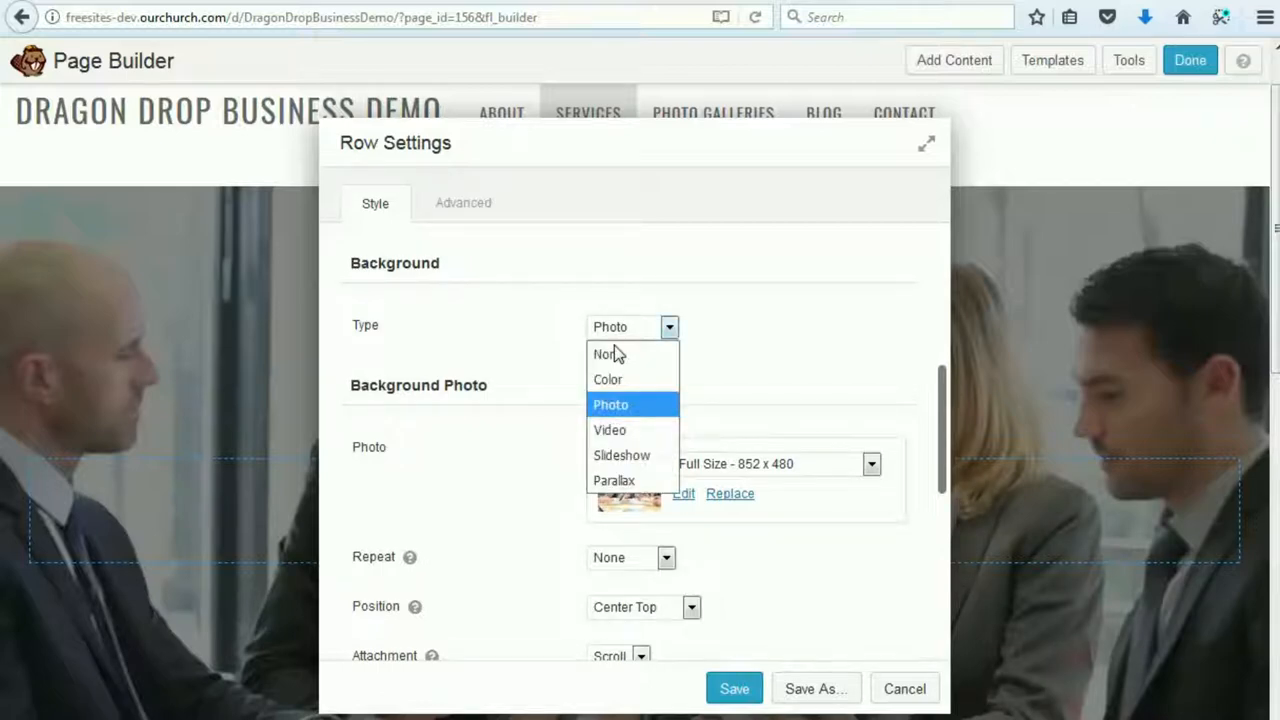
click(610, 404)
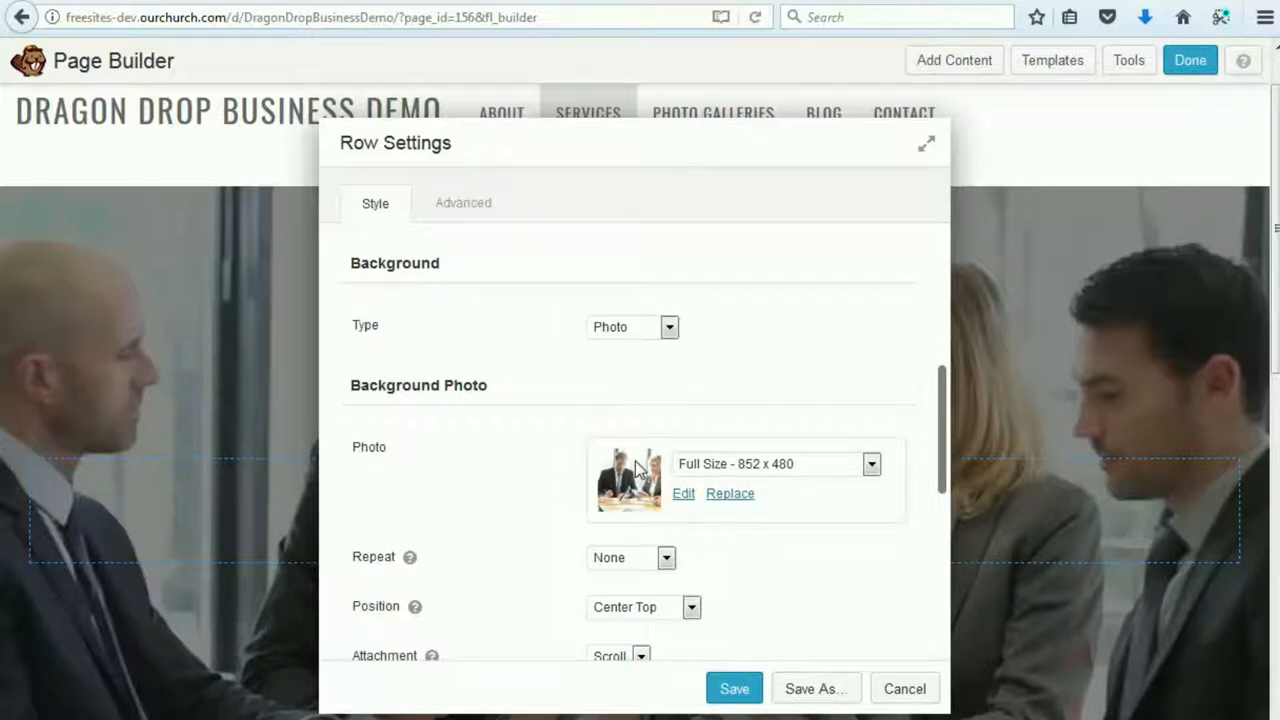
scroll(down, 3)
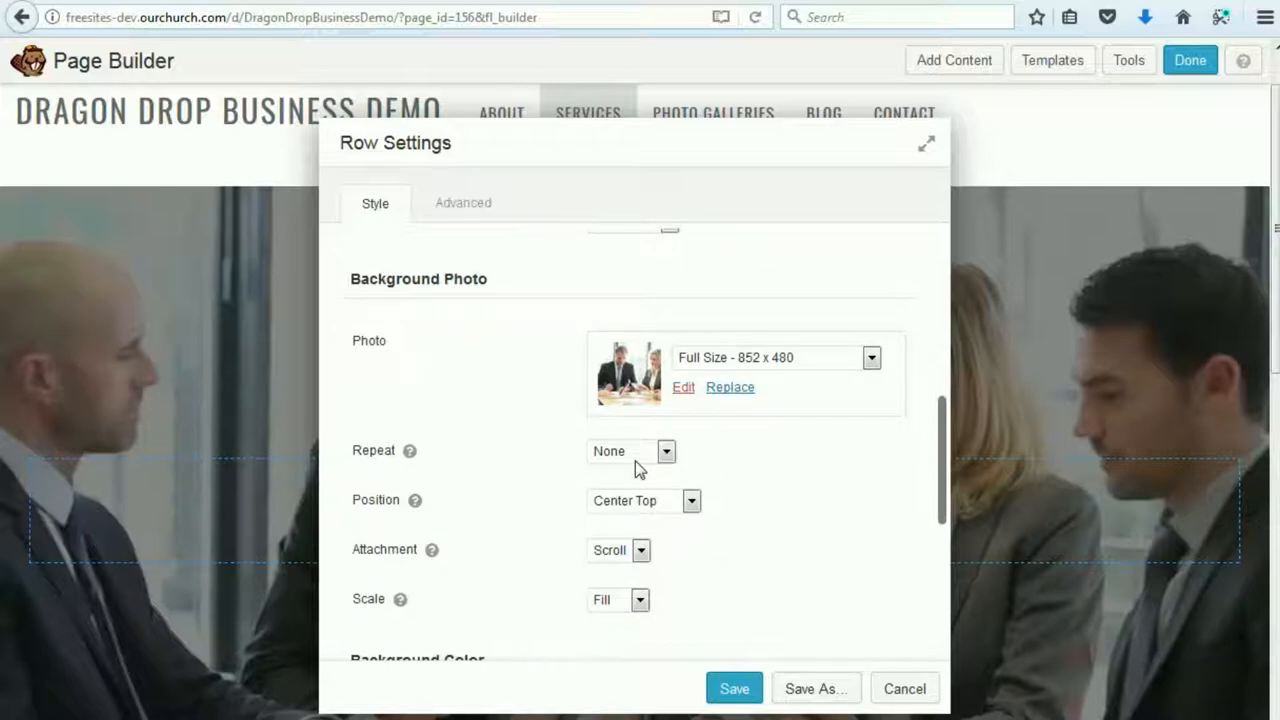
click(730, 387)
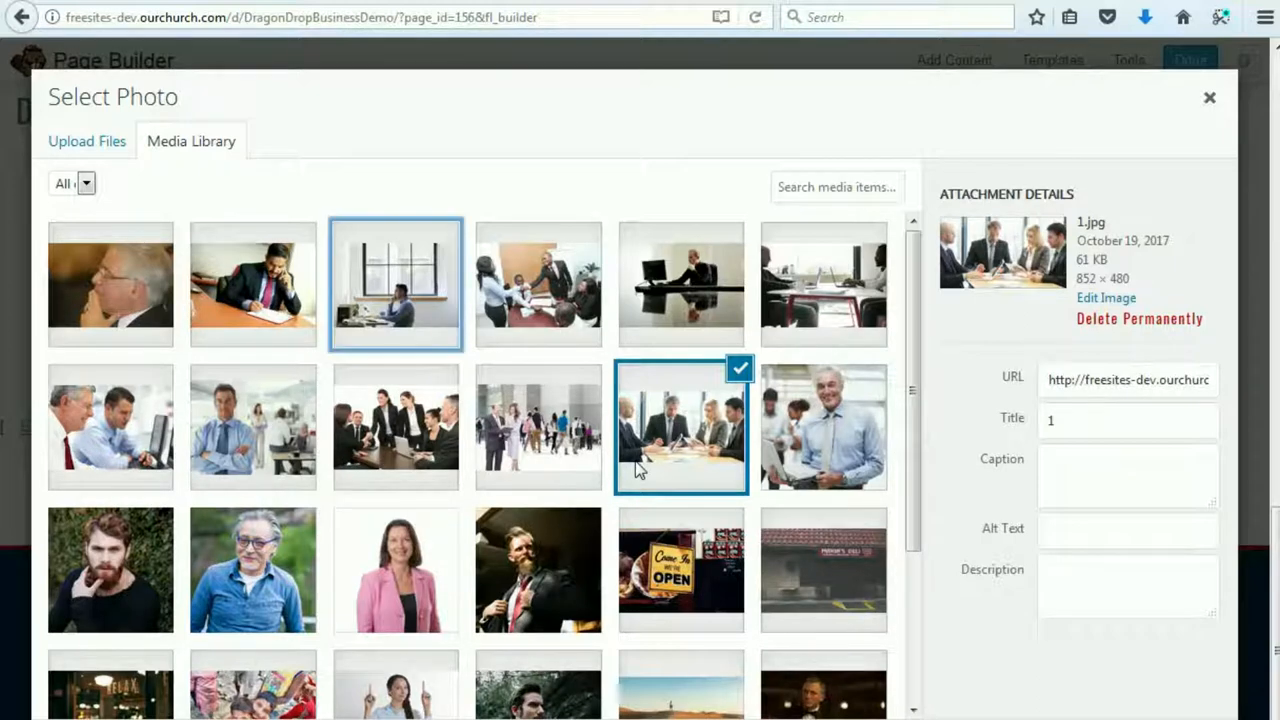
- Select the man-at-desk-by-tall-windows photo and save it as the row background
click(395, 285)
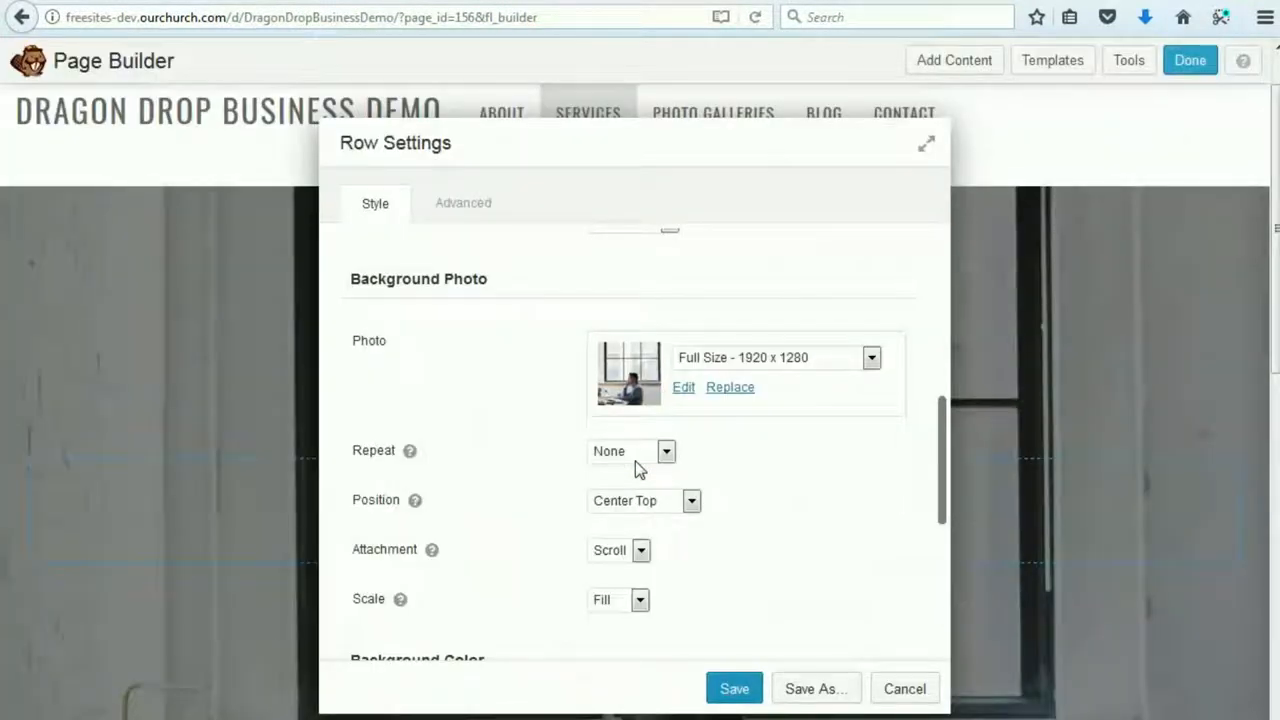
click(734, 688)
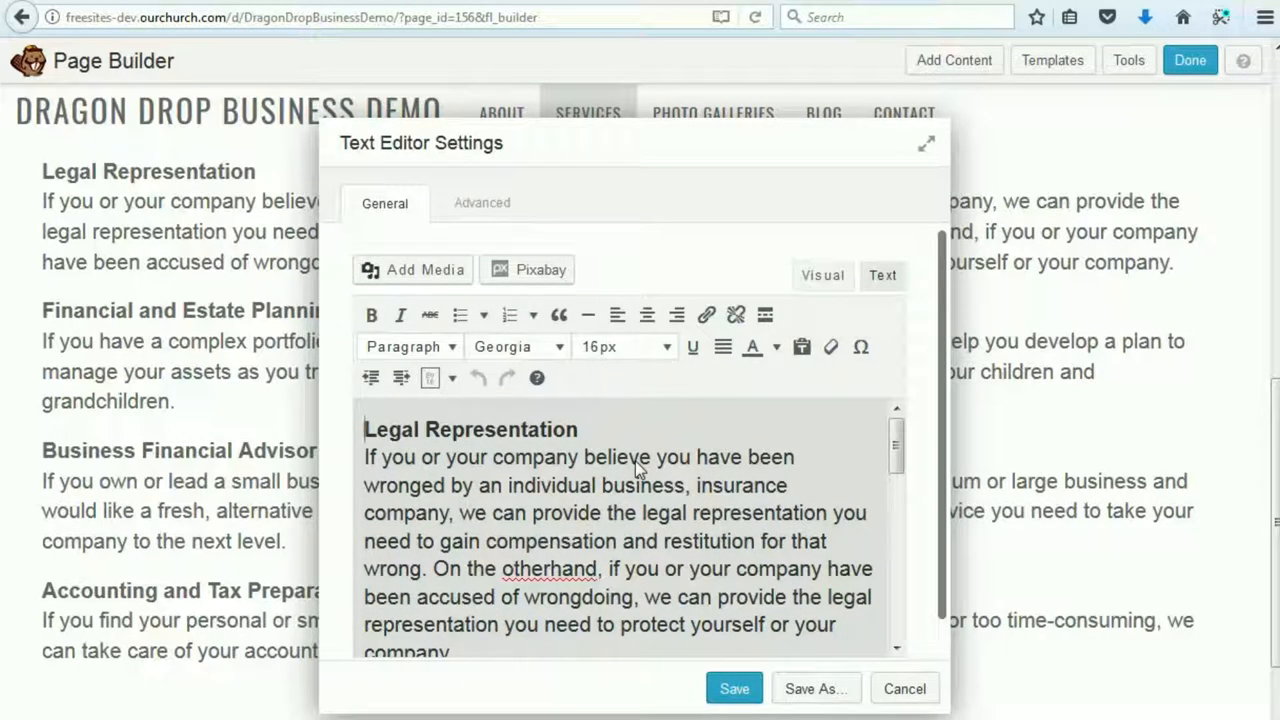
- Change the heading to 'New Title - Legal Representation', prepend 'New text.', and save
text(New Title)
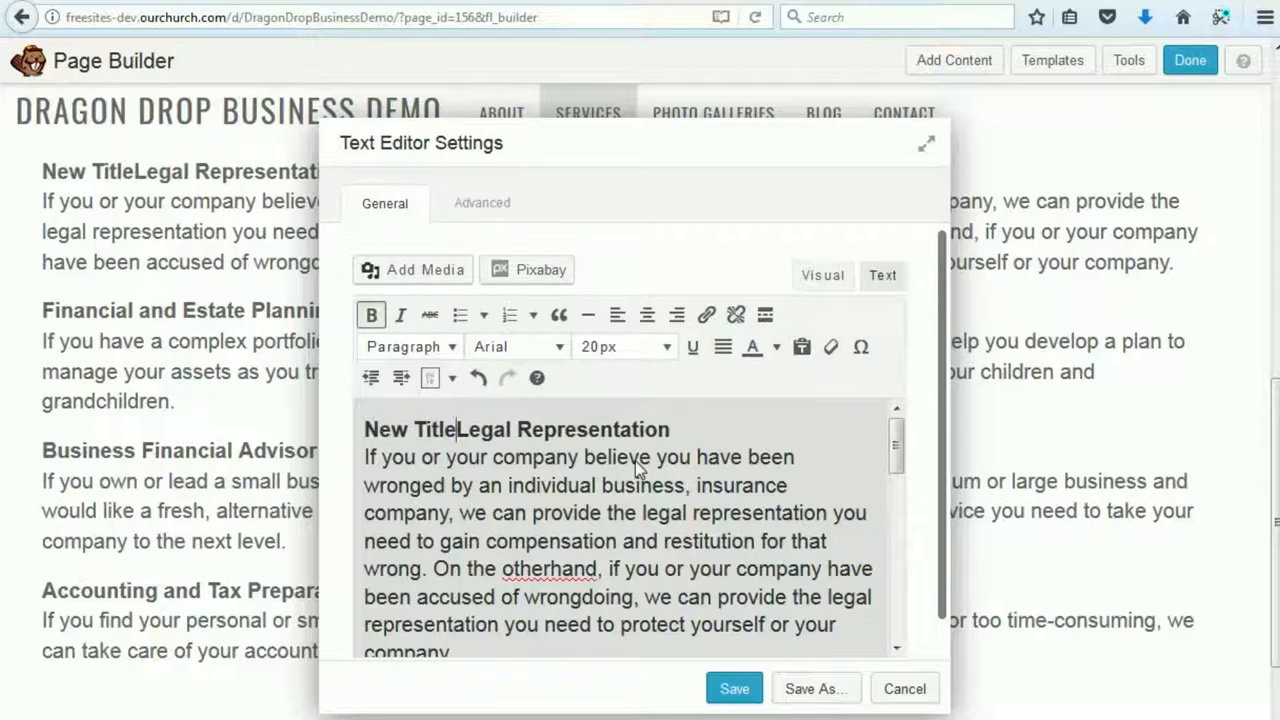
text(-)
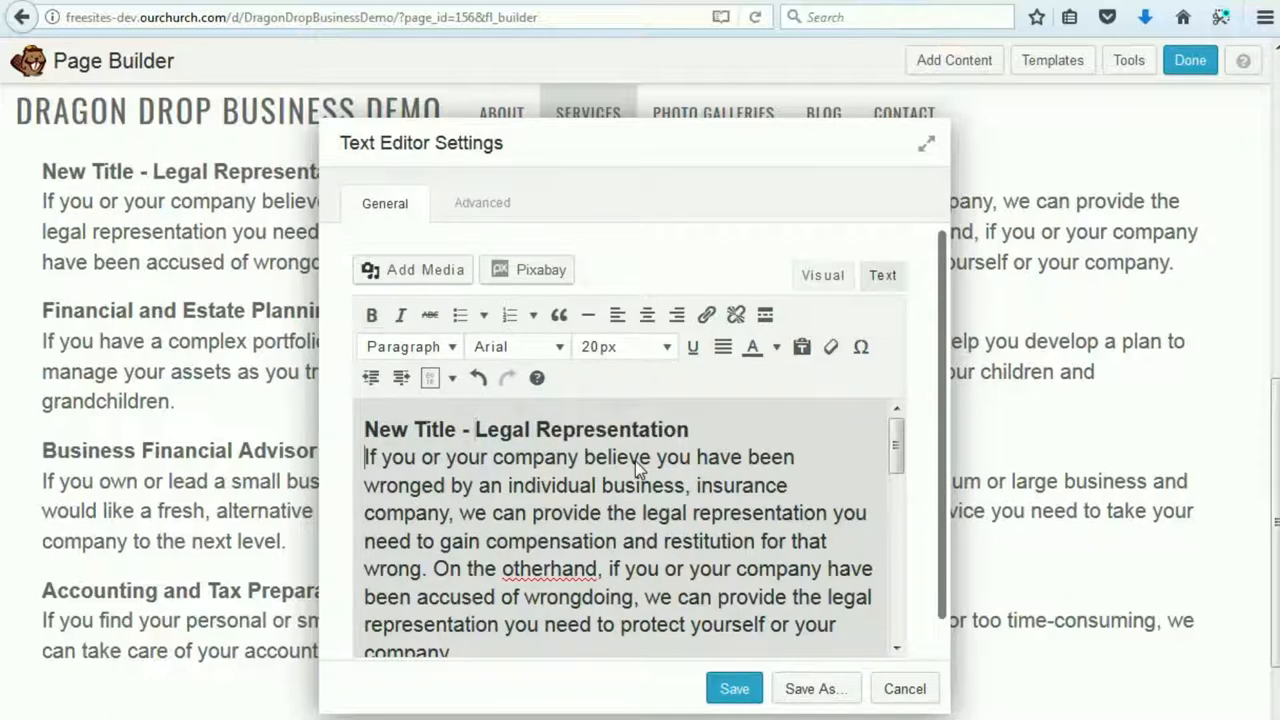
text(New text.)
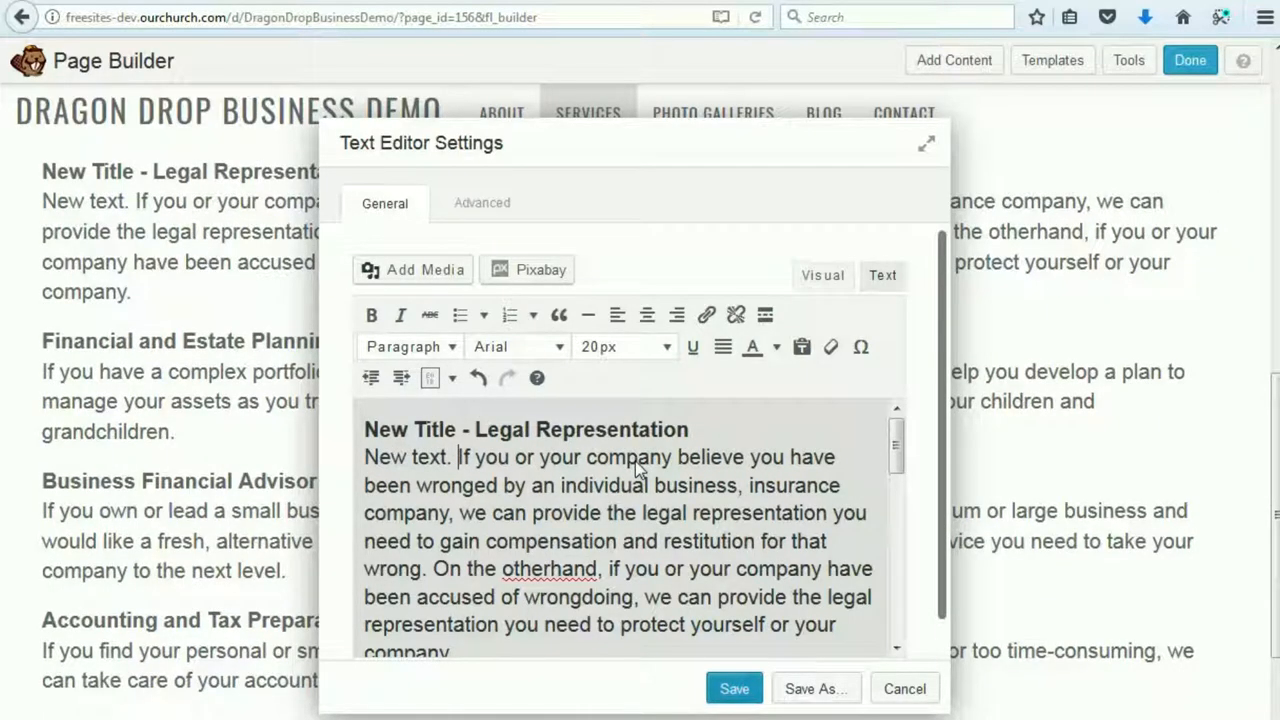
click(734, 688)
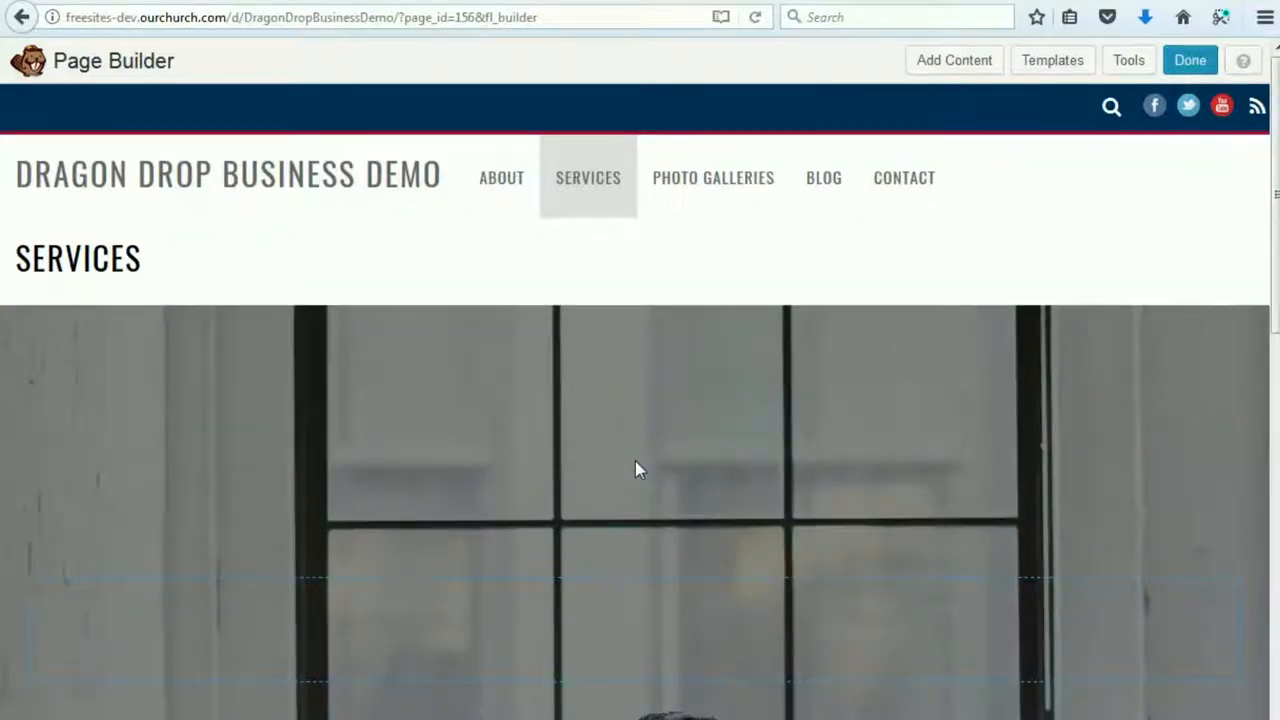
- Publish the edited Services page and scroll the live page to check the new hero and text
click(1189, 60)
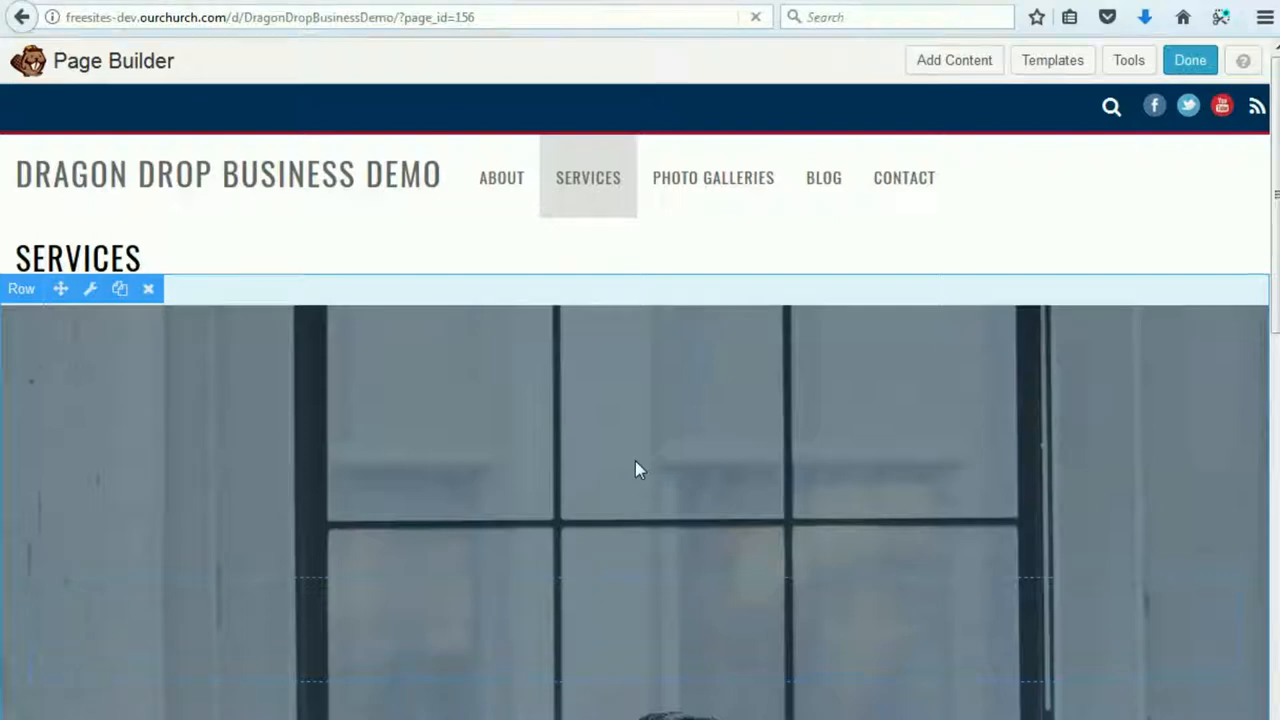
click(1189, 60)
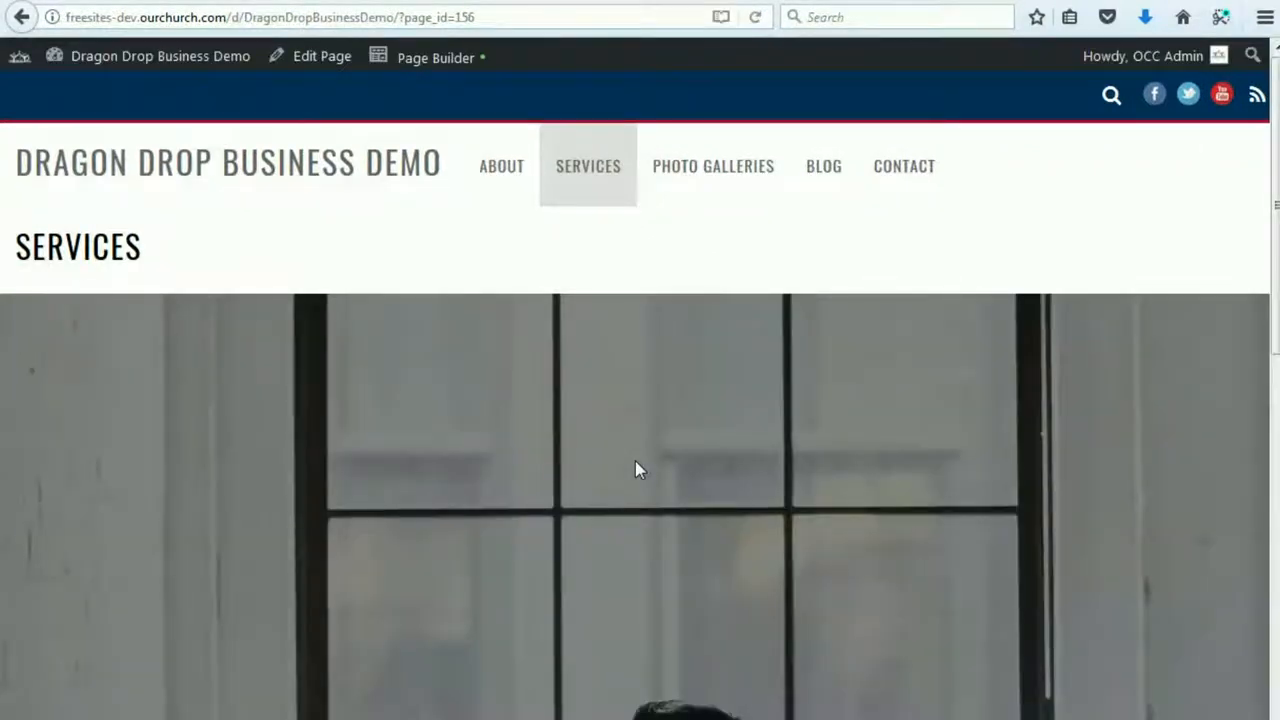
scroll(down, 3)
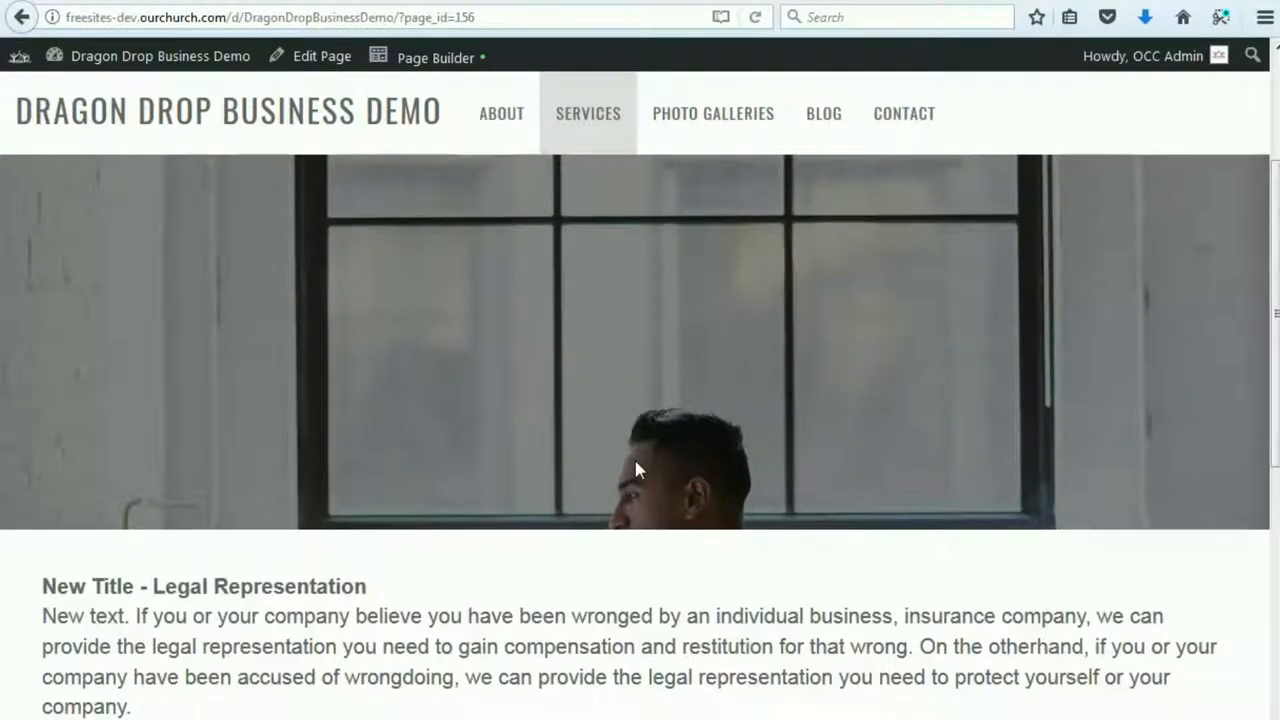
scroll(down, 3)
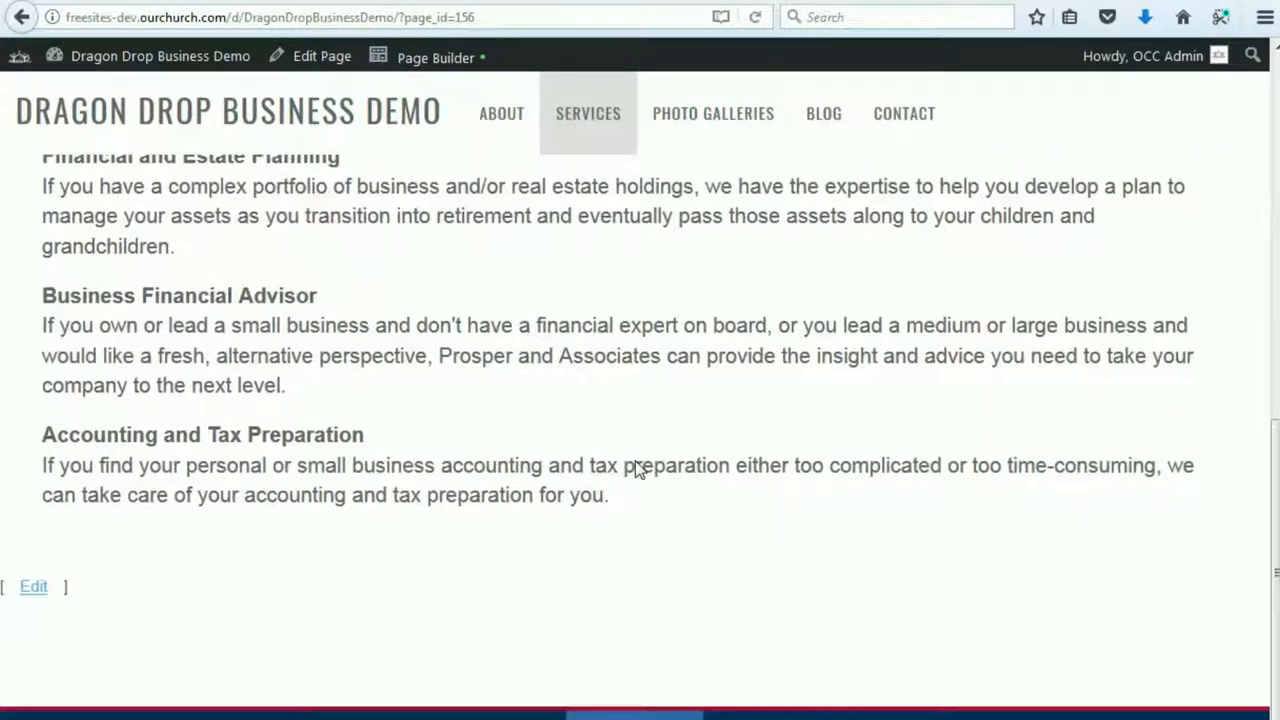
scroll(up, 3)
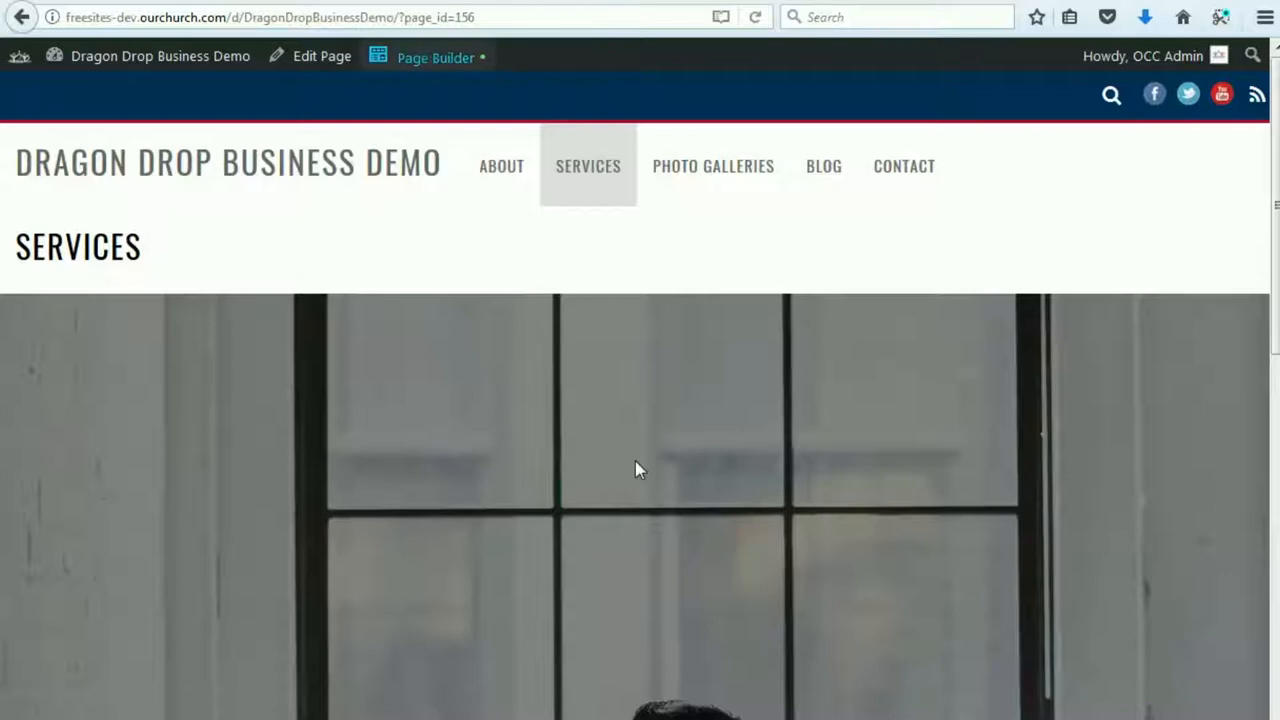
- Reopen Services in Beaver Builder and show the Layout Templates list
click(755, 17)
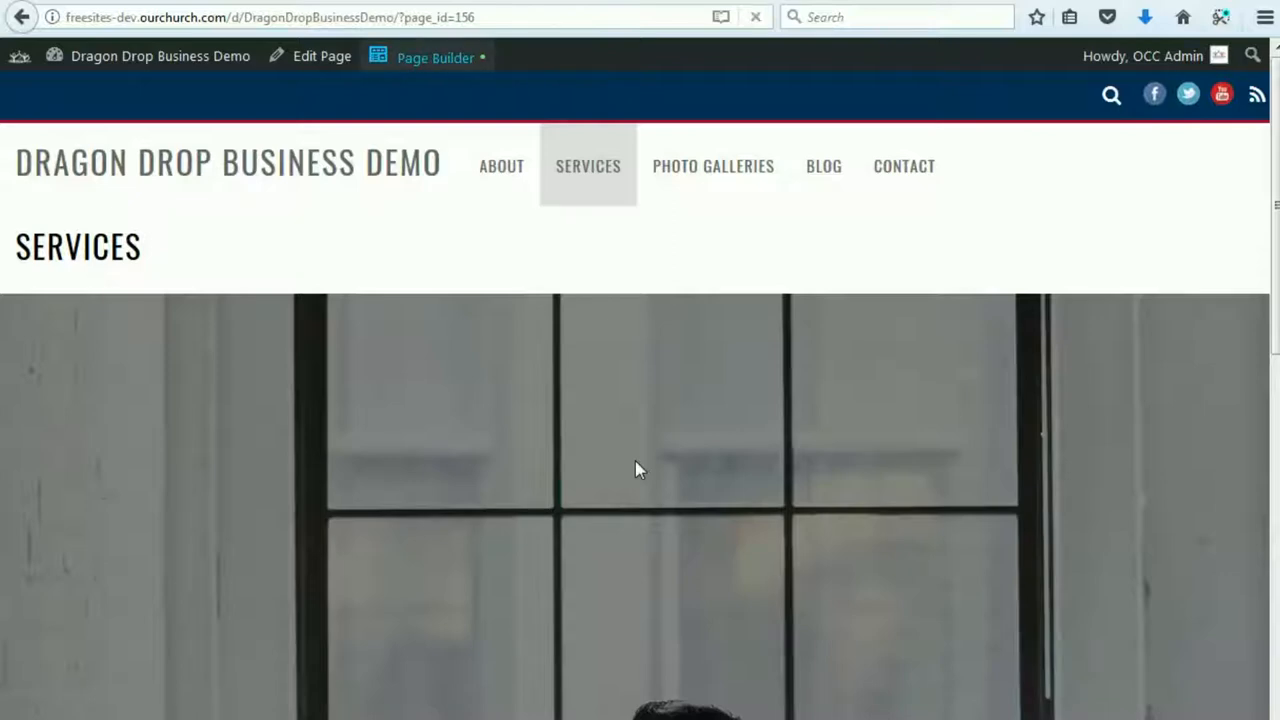
click(435, 57)
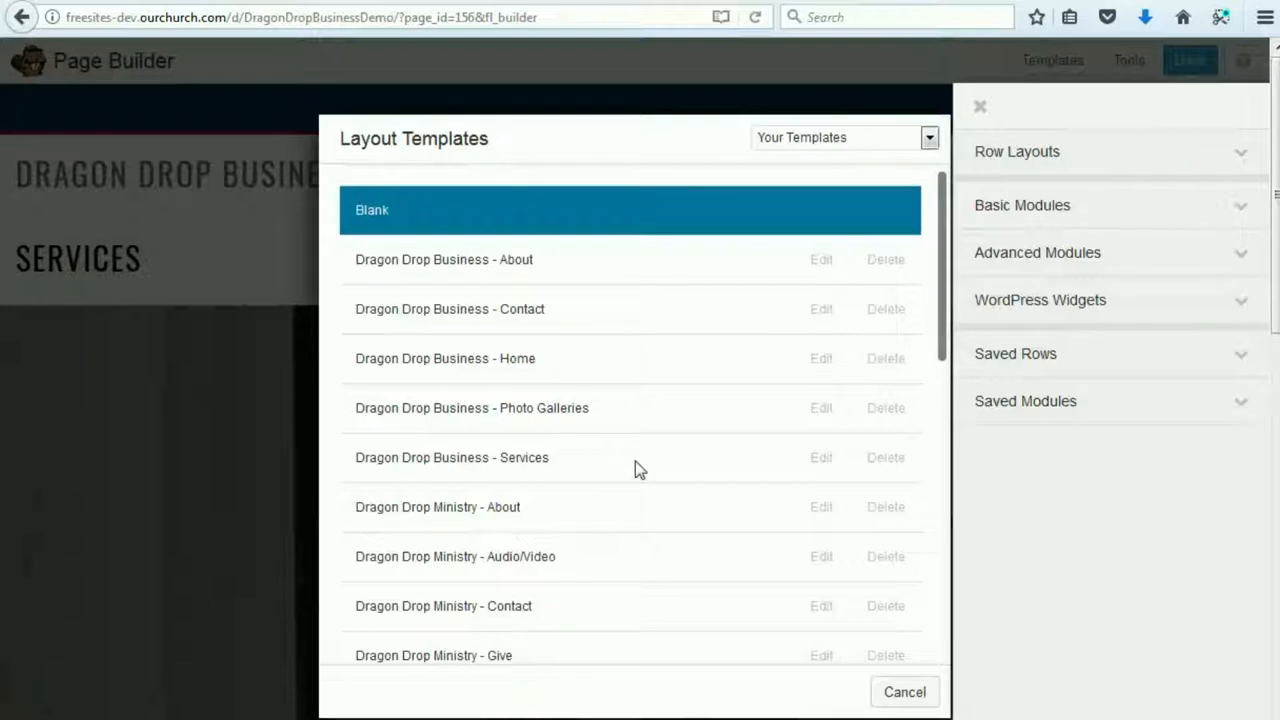
- Apply the 'Dragon Drop Business - Services' template, replacing the existing layout after confirming
click(449, 308)
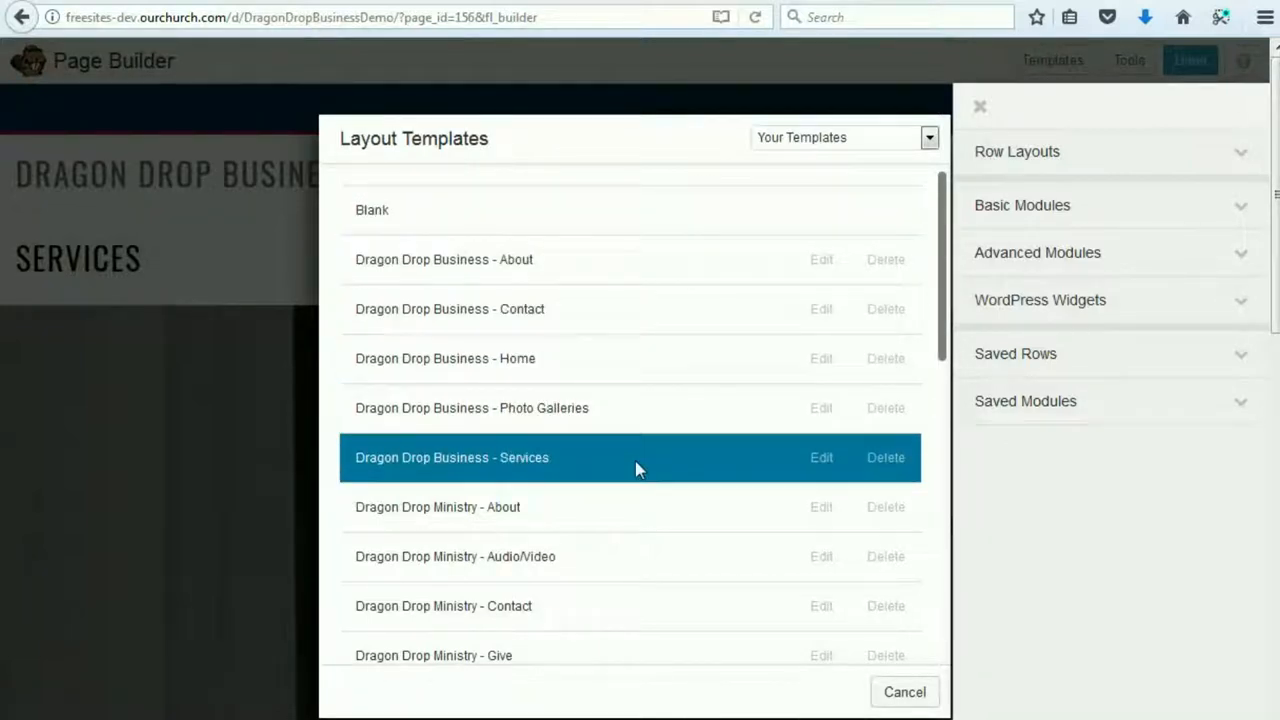
click(451, 457)
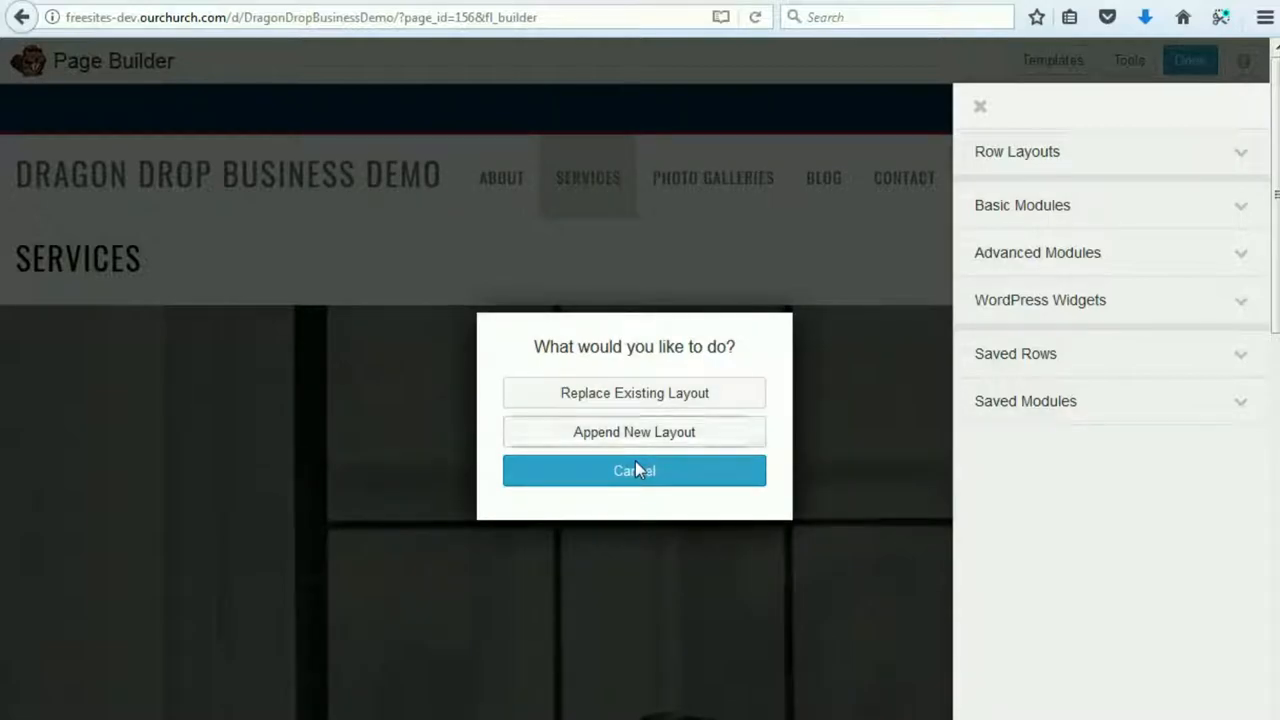
click(634, 392)
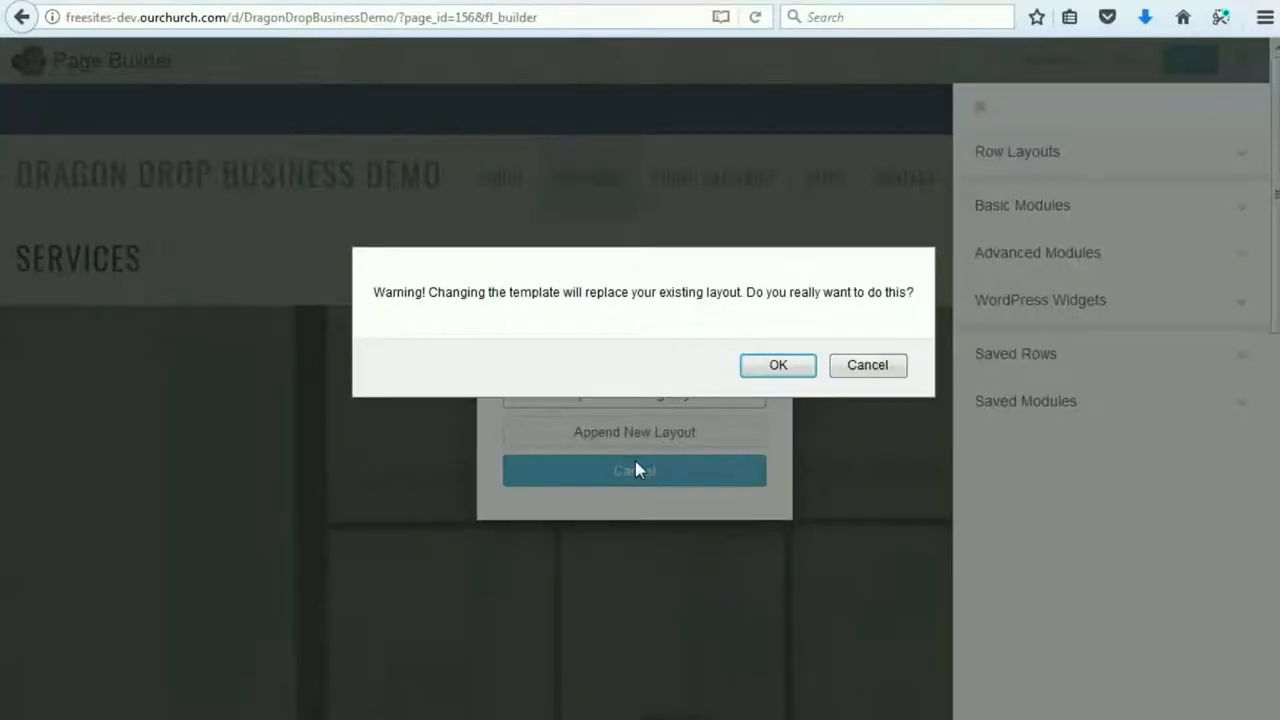
click(778, 364)
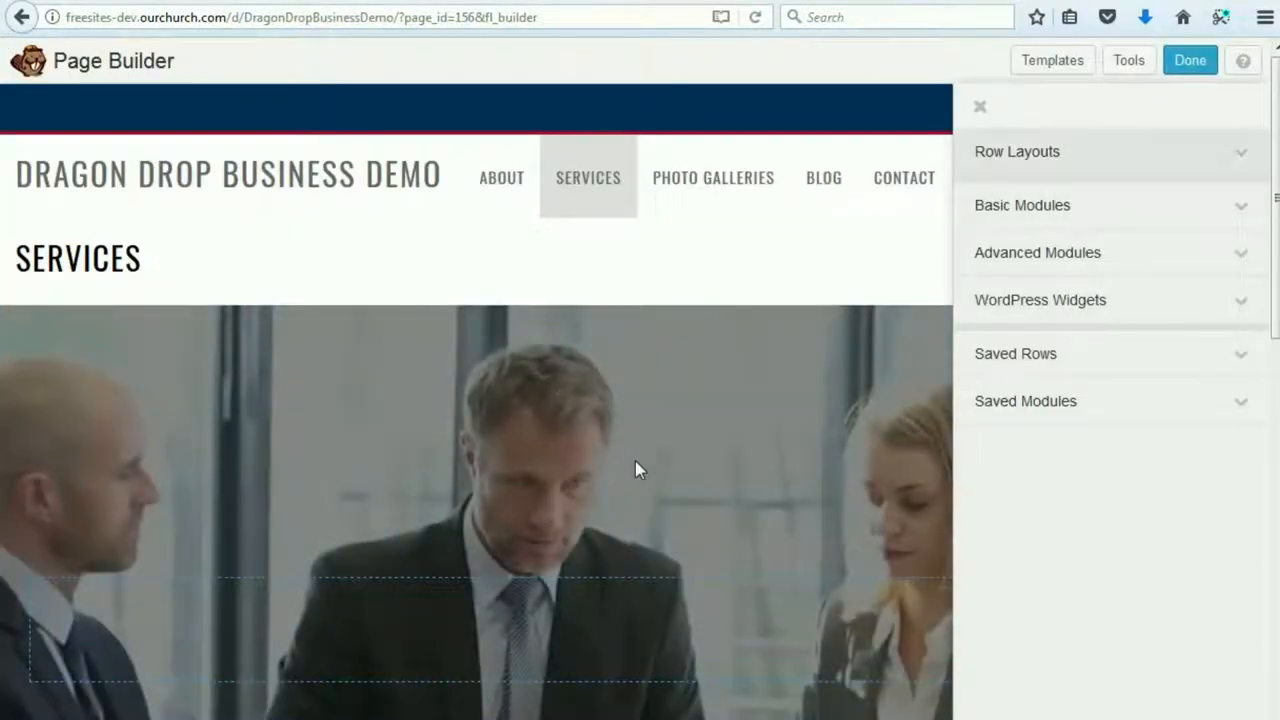
- Publish the restored template layout and exit the builder
click(1189, 60)
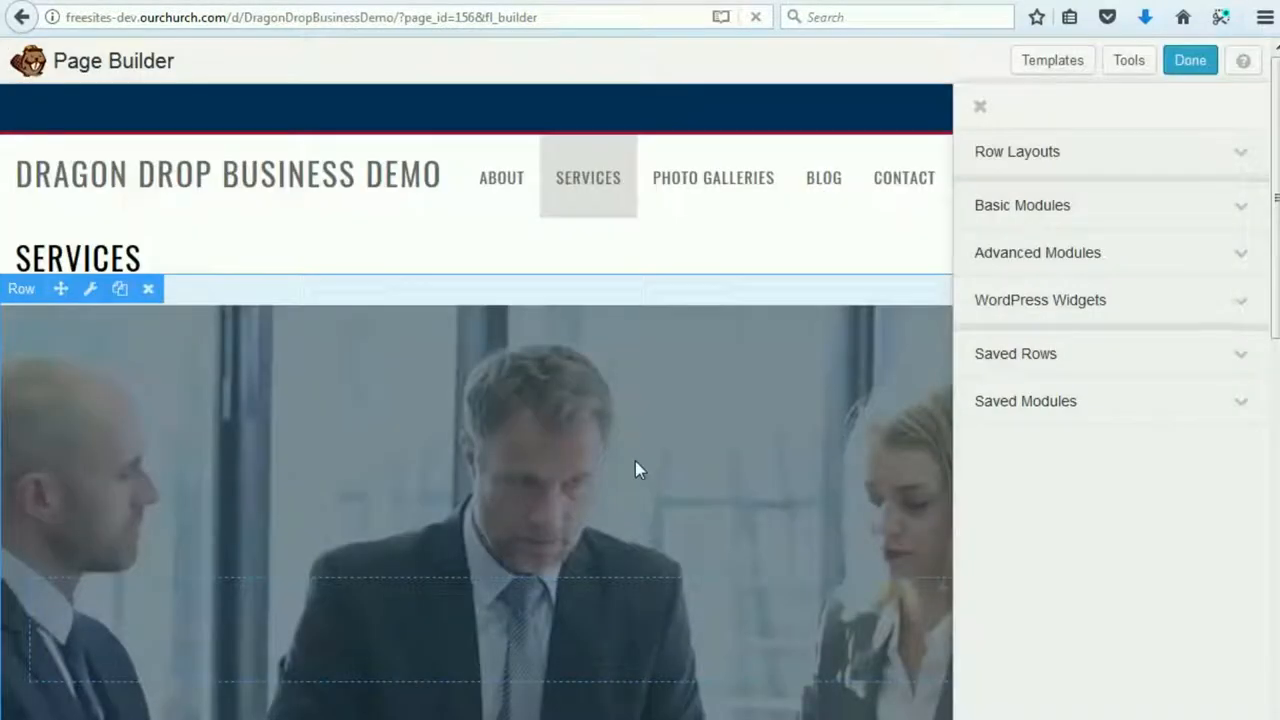
click(1189, 60)
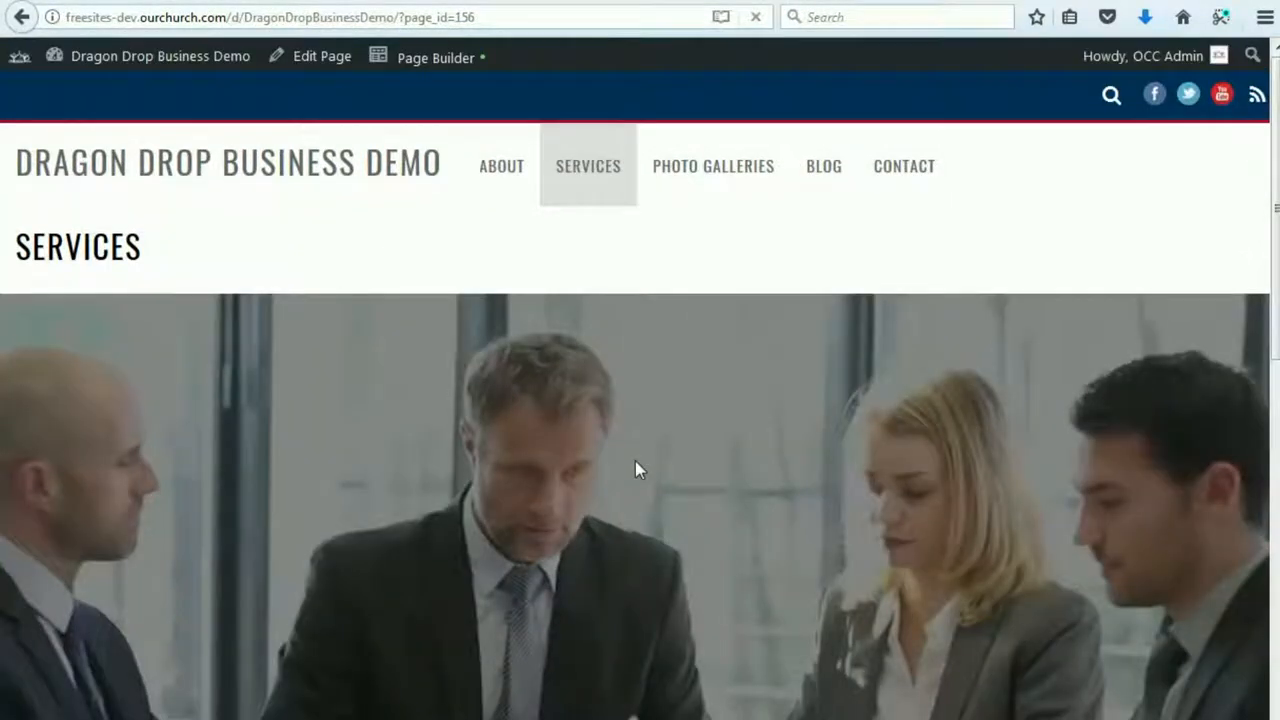
scroll(down, 3)
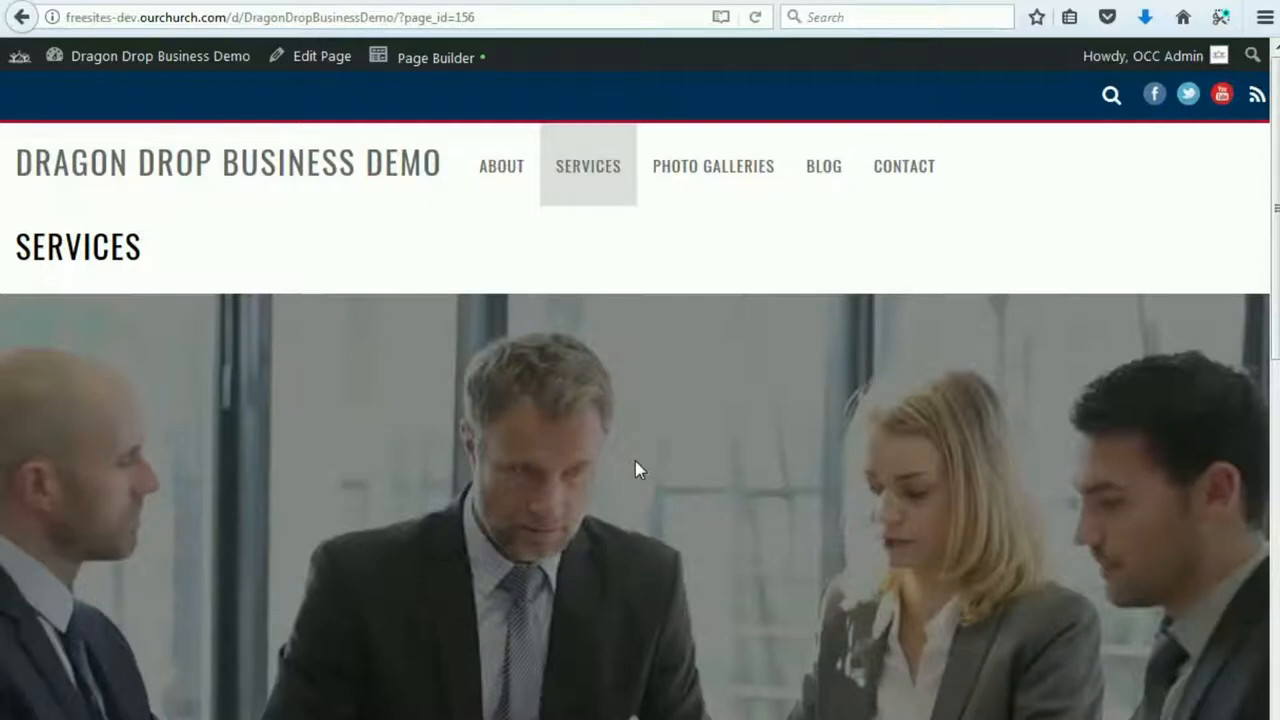
scroll(down, 3)
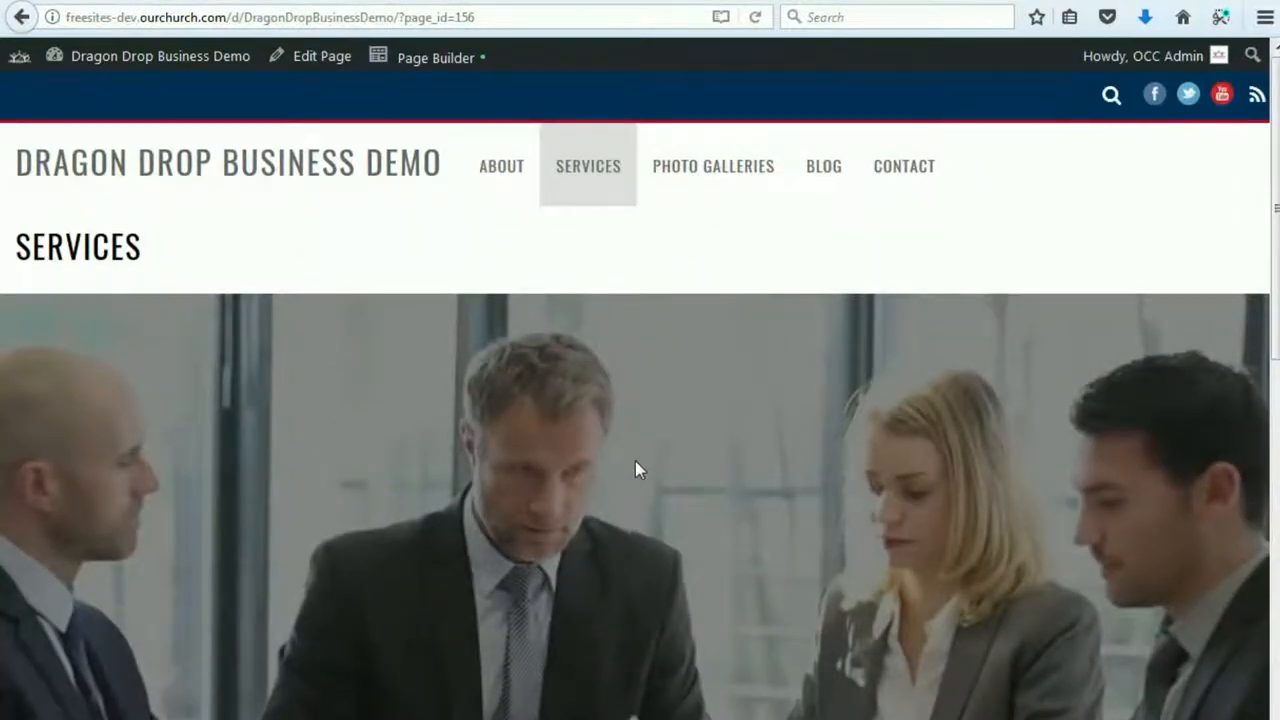
scroll(down, 3)
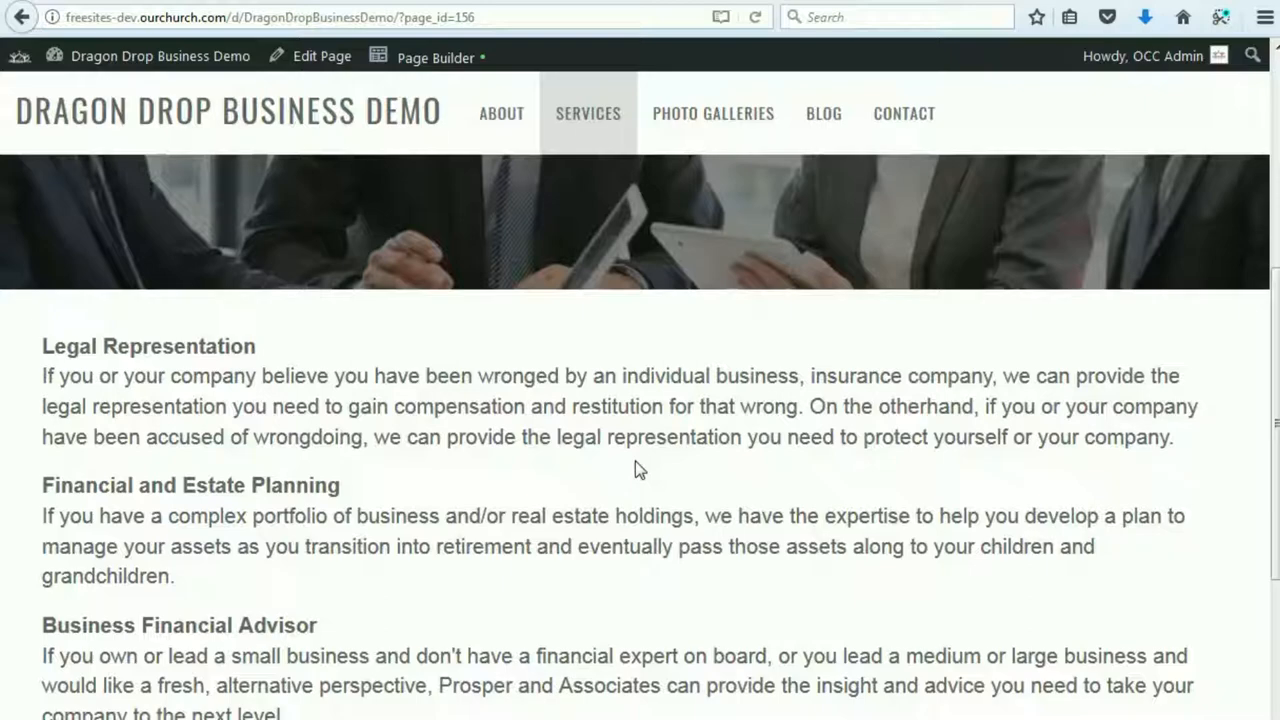
scroll(down, 3)
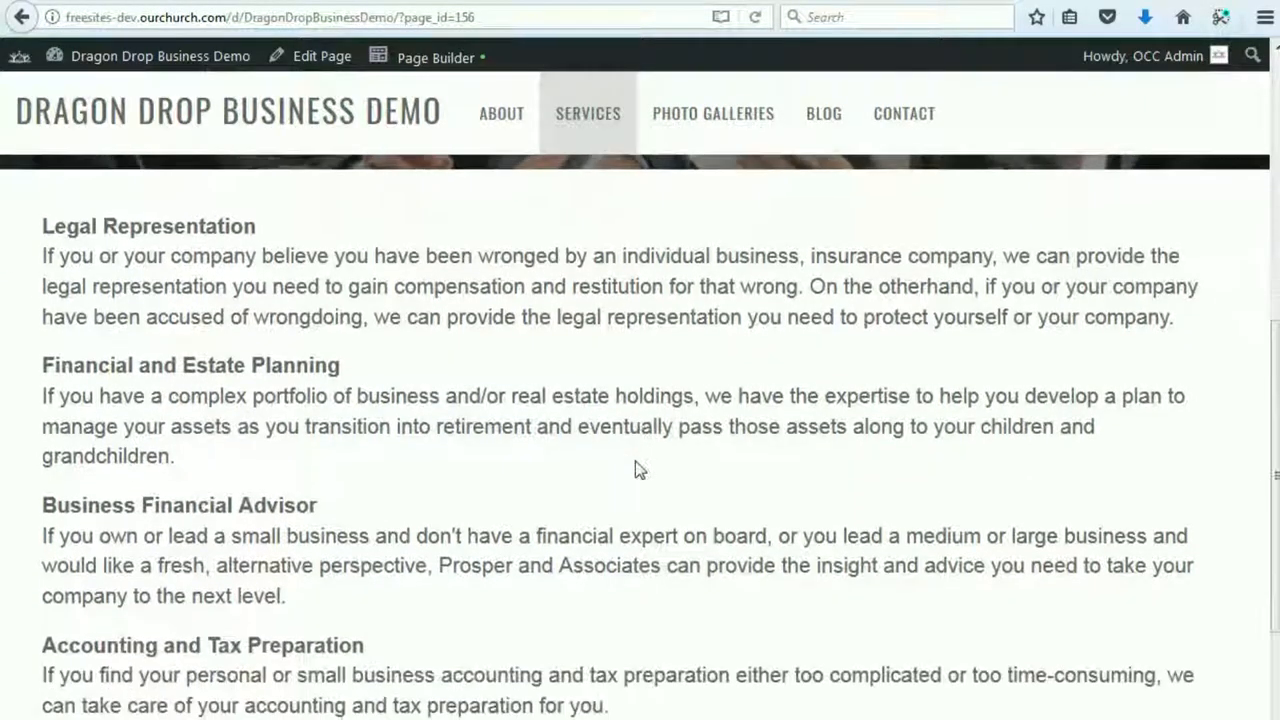